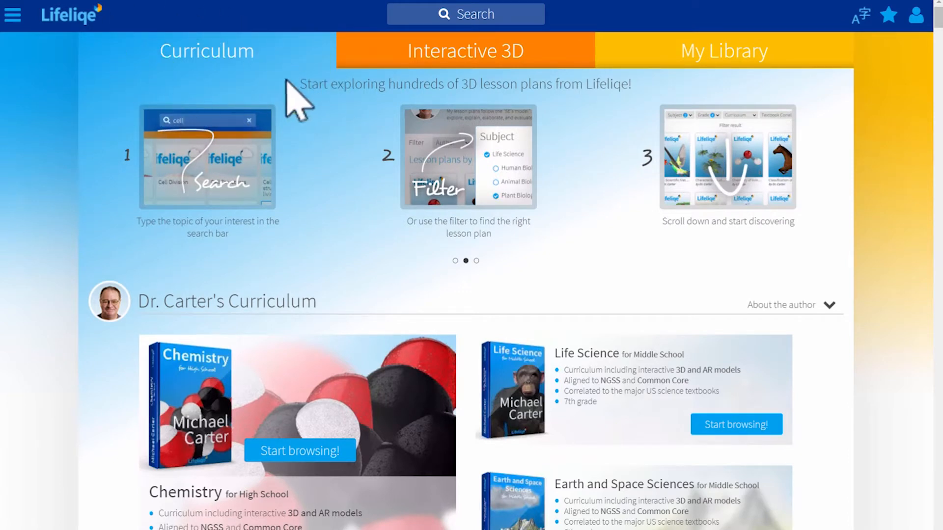
{"action": "mouse_move", "coordinate": [288, 120]}
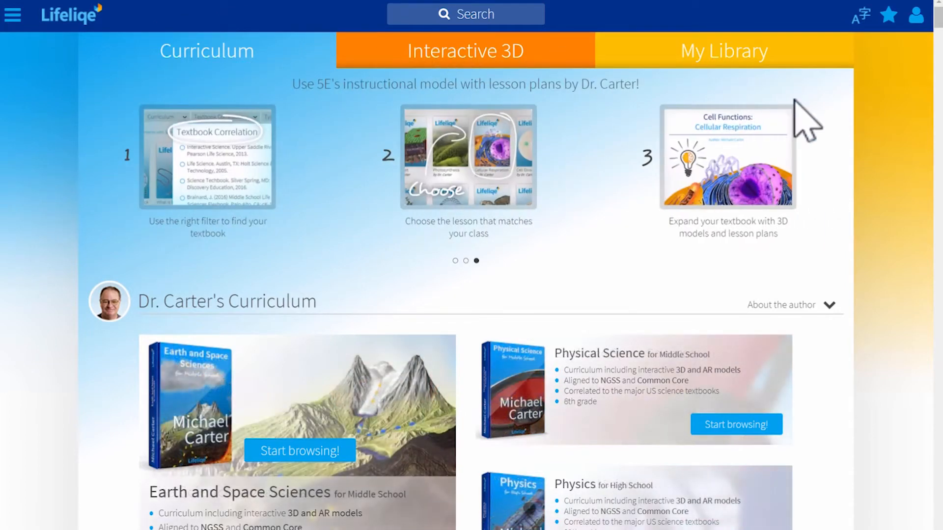
{"action": "mouse_move", "coordinate": [354, 232]}
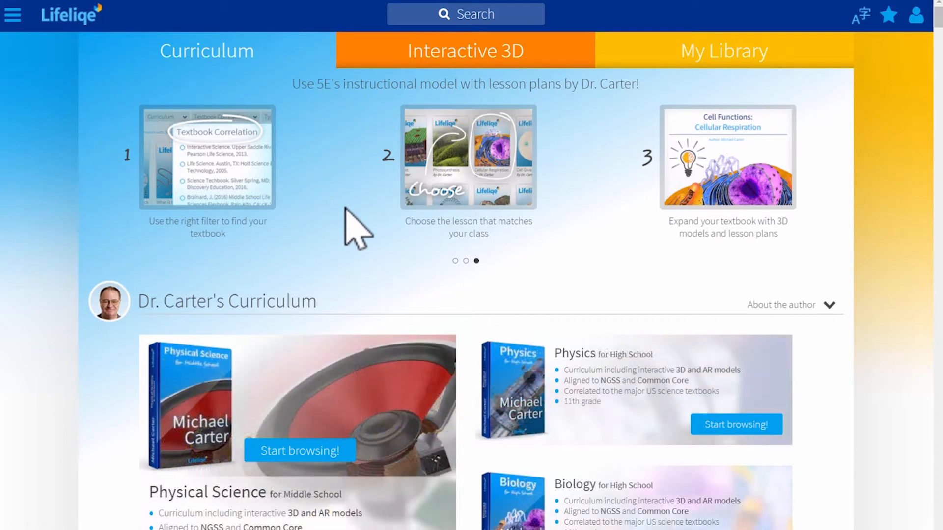
- Browse the curriculum list and start Dr. Carter's Life Science book
{"action": "scroll", "scroll_direction": "down", "scroll_amount": 3}
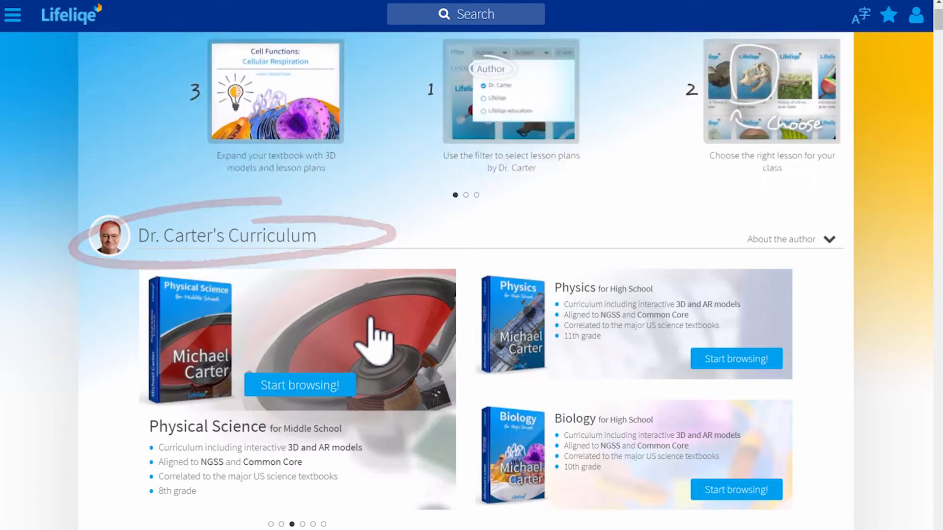
{"action": "scroll", "scroll_direction": "down", "scroll_amount": 3}
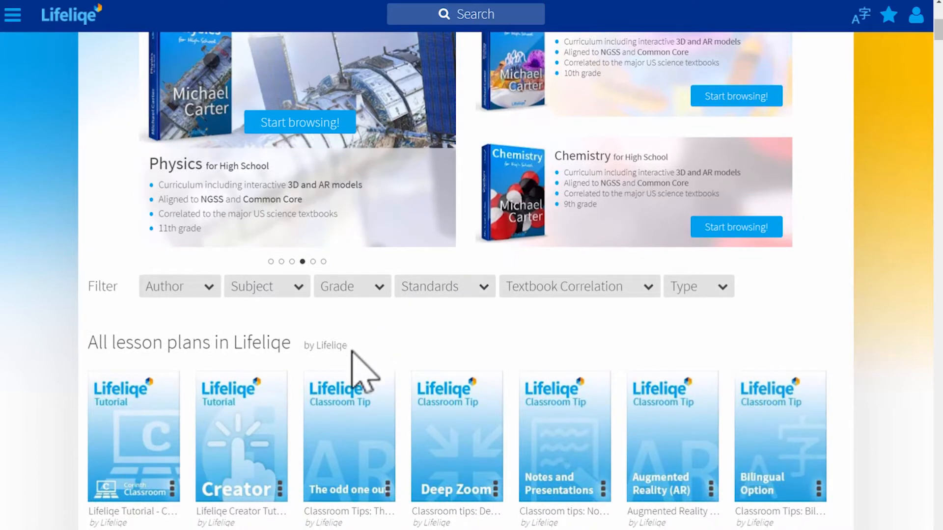
{"action": "mouse_move", "coordinate": [388, 382]}
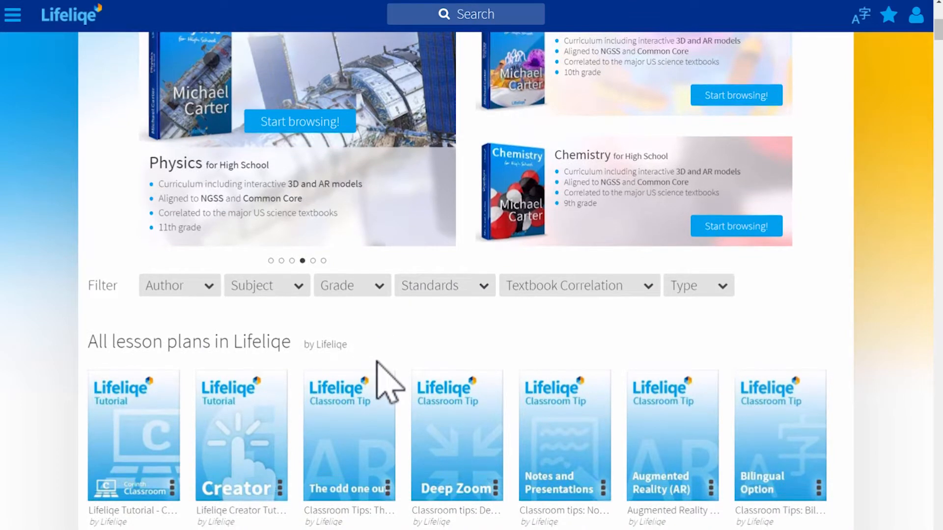
{"action": "scroll", "scroll_direction": "down", "scroll_amount": 3}
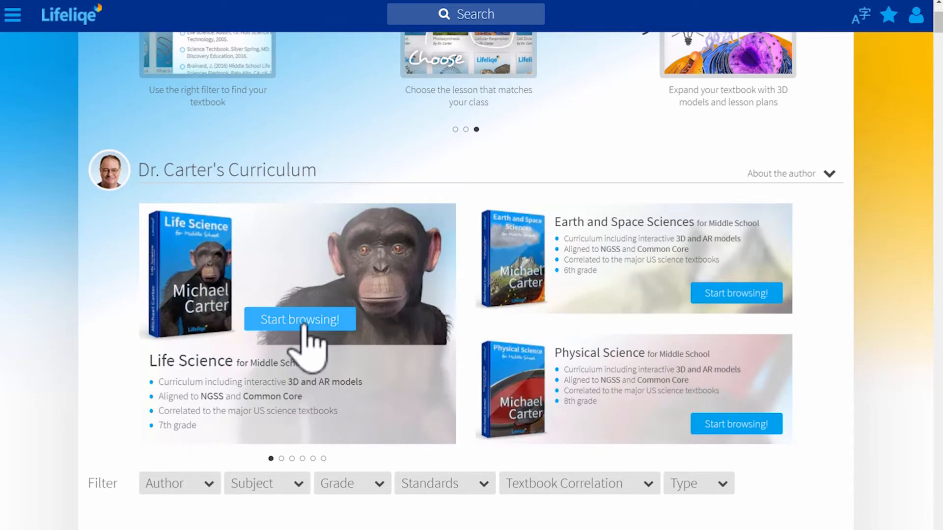
{"action": "left_click", "coordinate": [300, 319]}
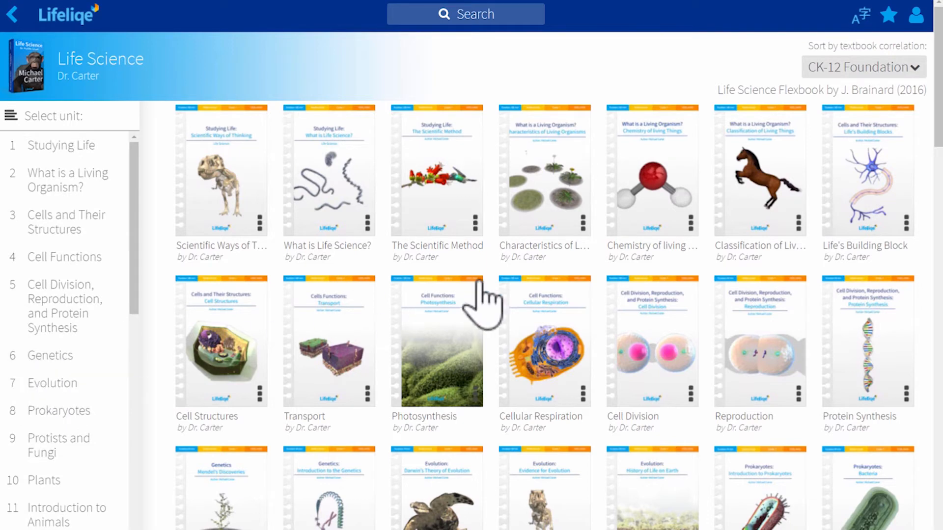
{"action": "mouse_move", "coordinate": [493, 292]}
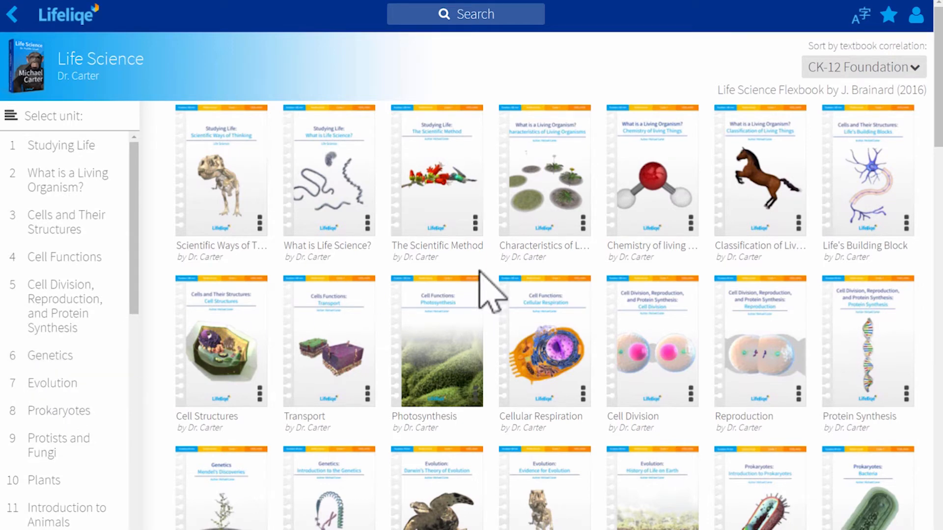
- Look through the lesson plans, narrow to unit 19 Respiratory and Excretory Systems, then return to all units
{"action": "scroll", "scroll_direction": "down", "scroll_amount": 3}
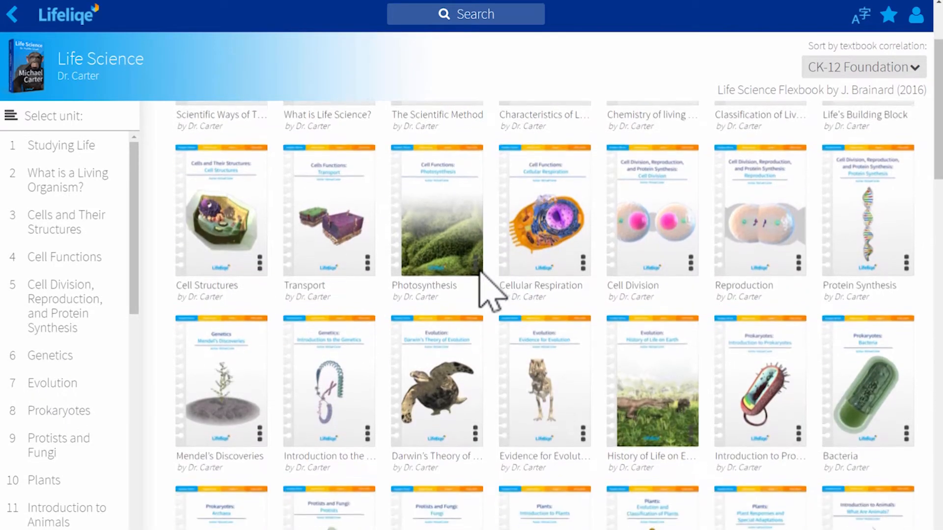
{"action": "scroll", "scroll_direction": "down", "scroll_amount": 3}
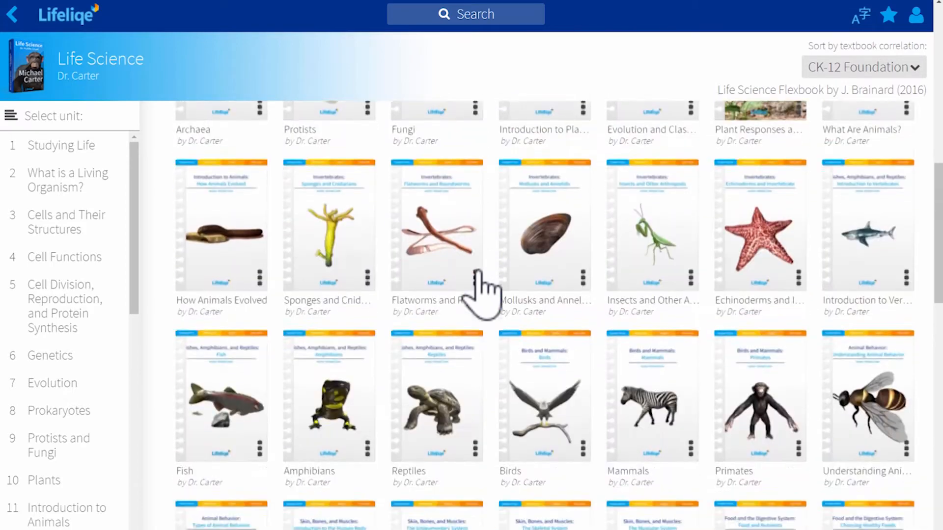
{"action": "scroll", "scroll_direction": "down", "scroll_amount": 3}
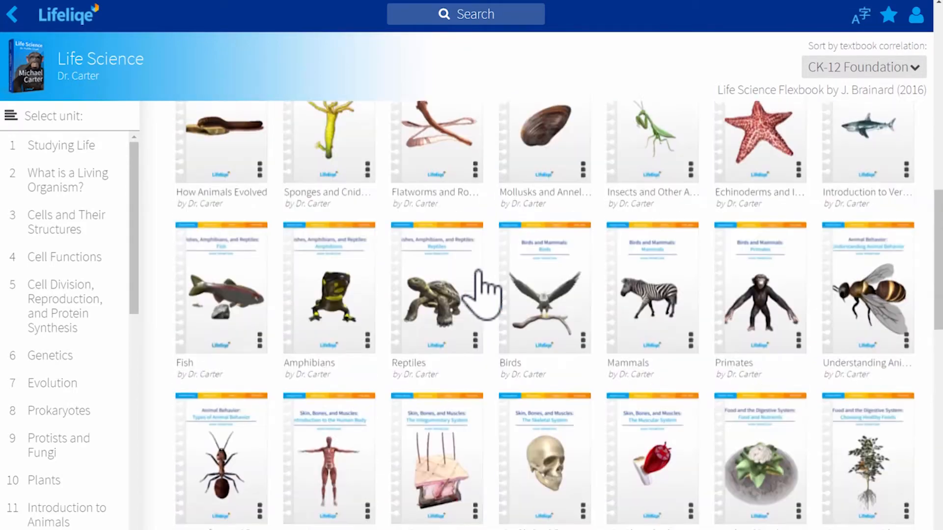
{"action": "left_click", "coordinate": [50, 355]}
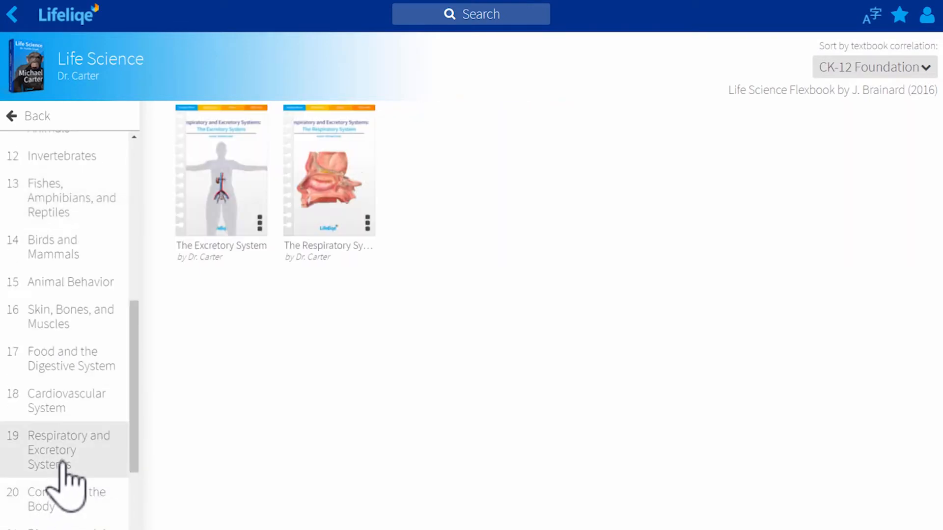
{"action": "left_click", "coordinate": [65, 443]}
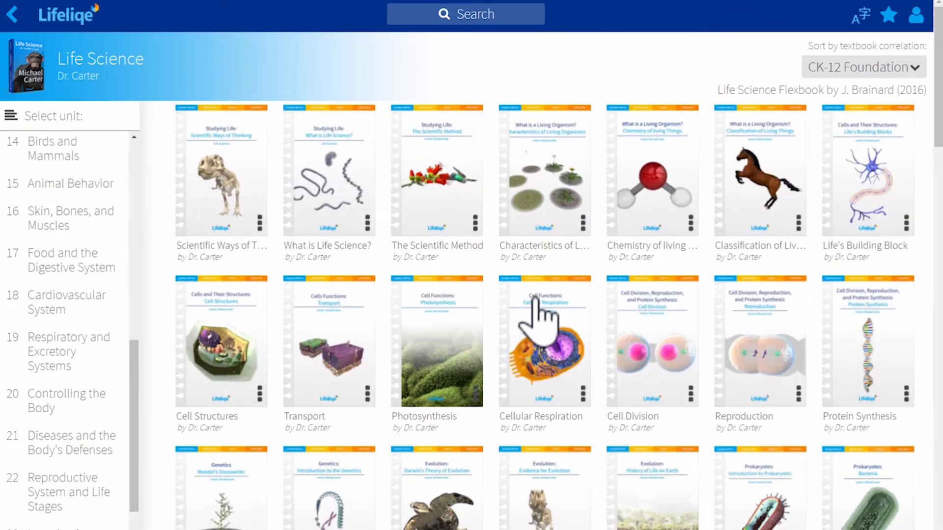
{"action": "mouse_move", "coordinate": [665, 223]}
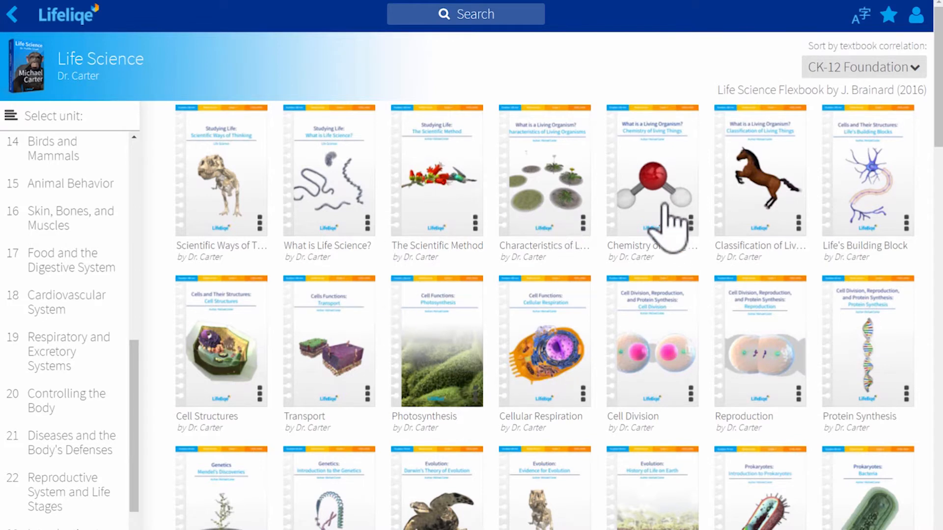
{"action": "mouse_move", "coordinate": [727, 289]}
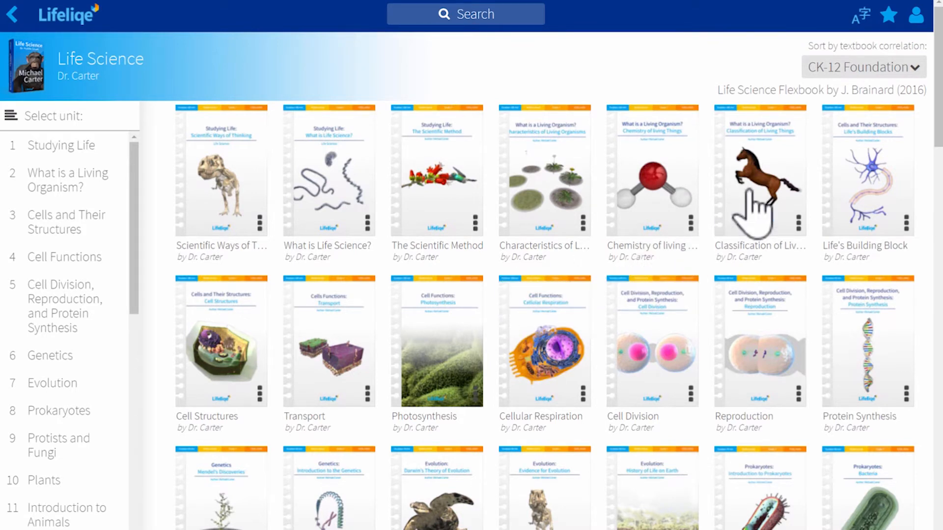
{"action": "mouse_move", "coordinate": [818, 184]}
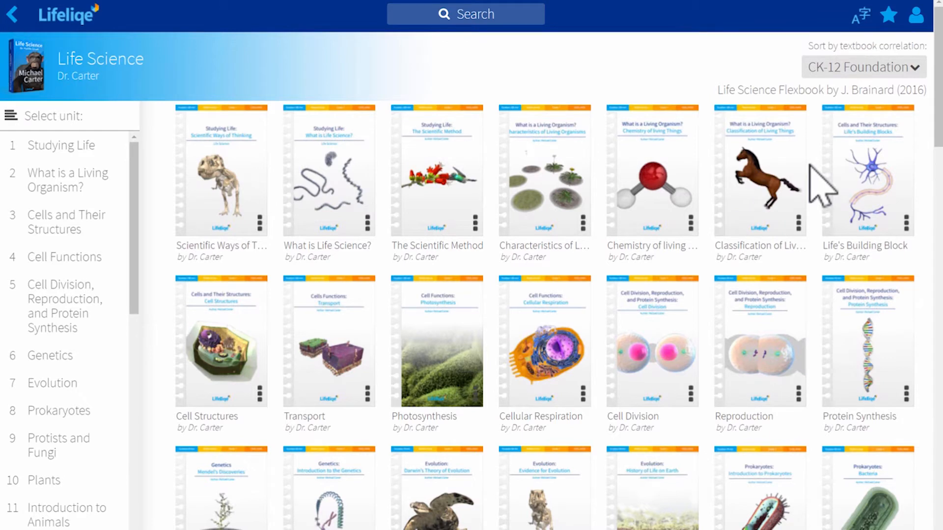
{"action": "mouse_move", "coordinate": [824, 175]}
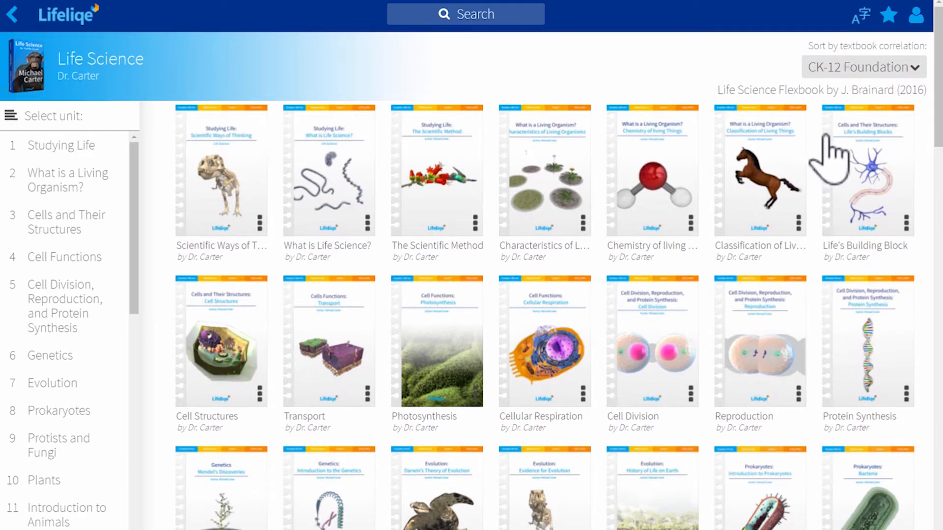
{"action": "mouse_move", "coordinate": [841, 51]}
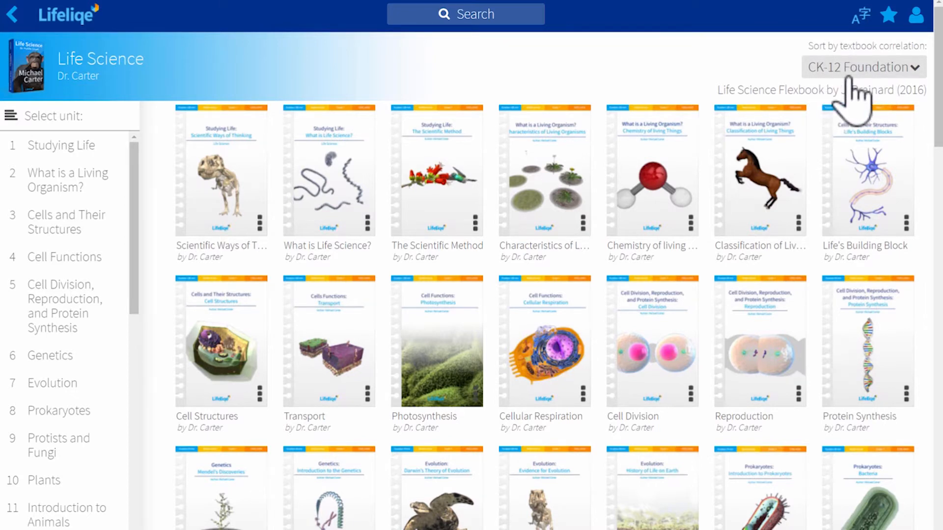
{"action": "mouse_move", "coordinate": [853, 102]}
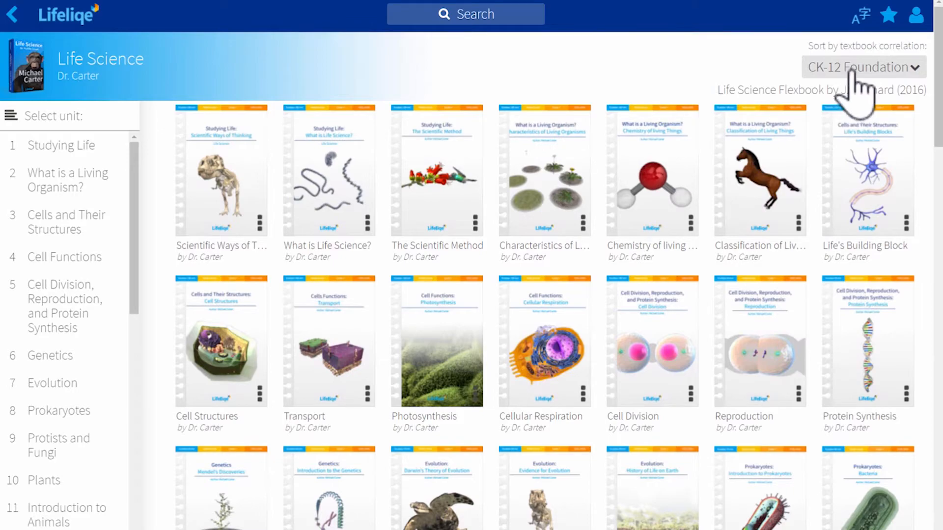
- Sort the lesson library by Pearson Interactive Science, then by Discovery Education textbook correlation
{"action": "left_click", "coordinate": [862, 67]}
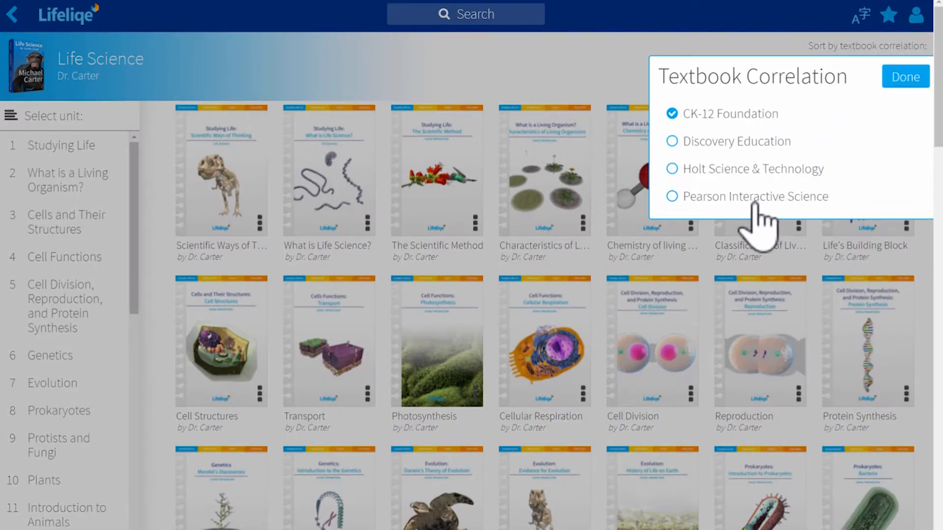
{"action": "mouse_move", "coordinate": [756, 223]}
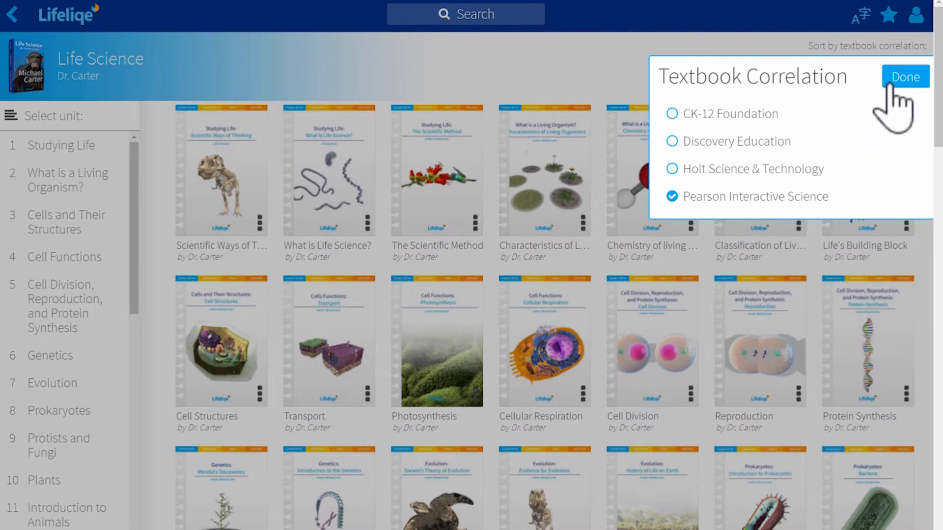
{"action": "left_click", "coordinate": [905, 77]}
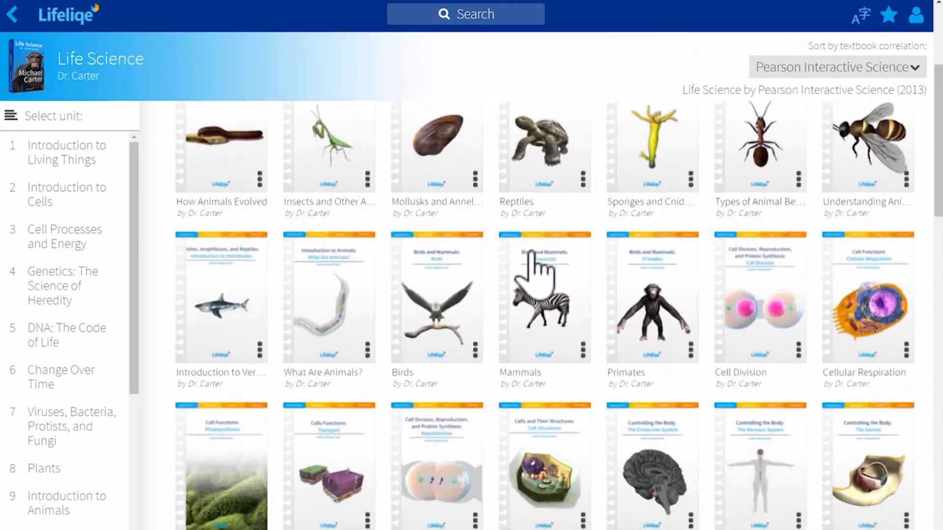
{"action": "left_click", "coordinate": [835, 67]}
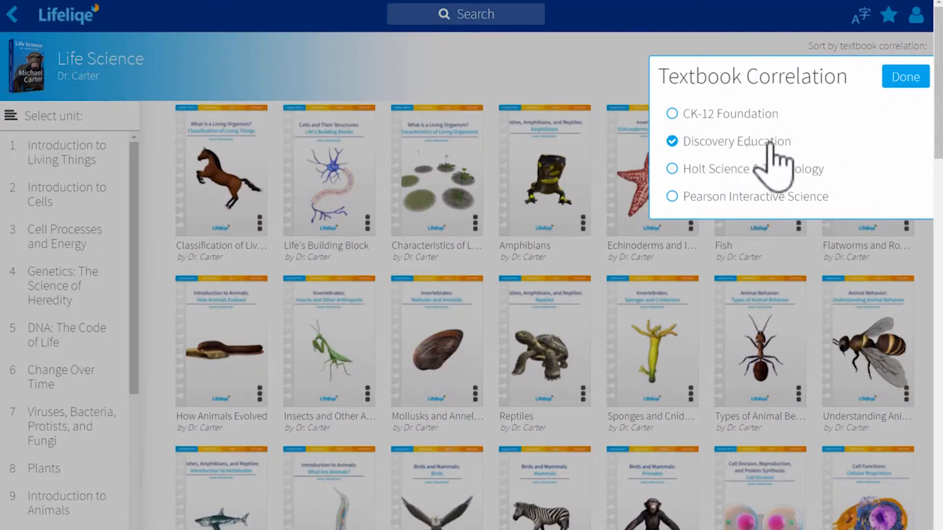
{"action": "left_click", "coordinate": [904, 76]}
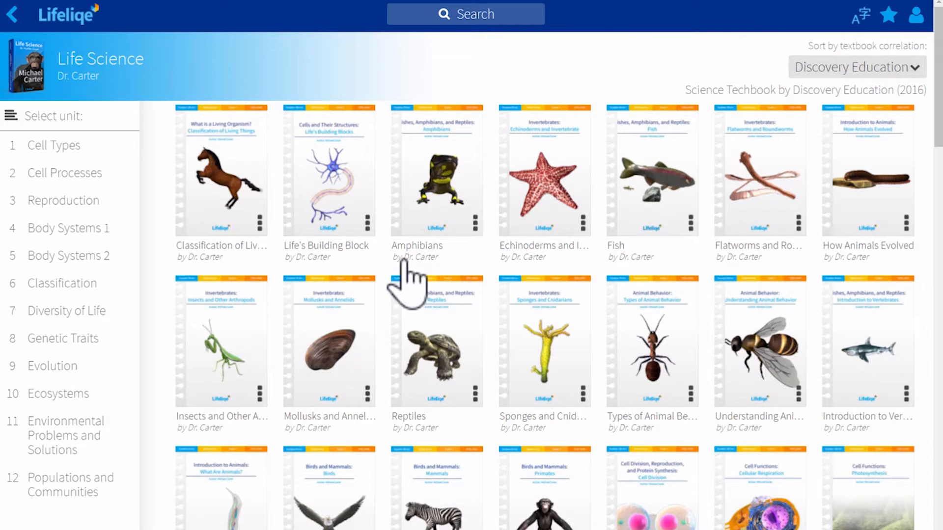
{"action": "mouse_move", "coordinate": [402, 289]}
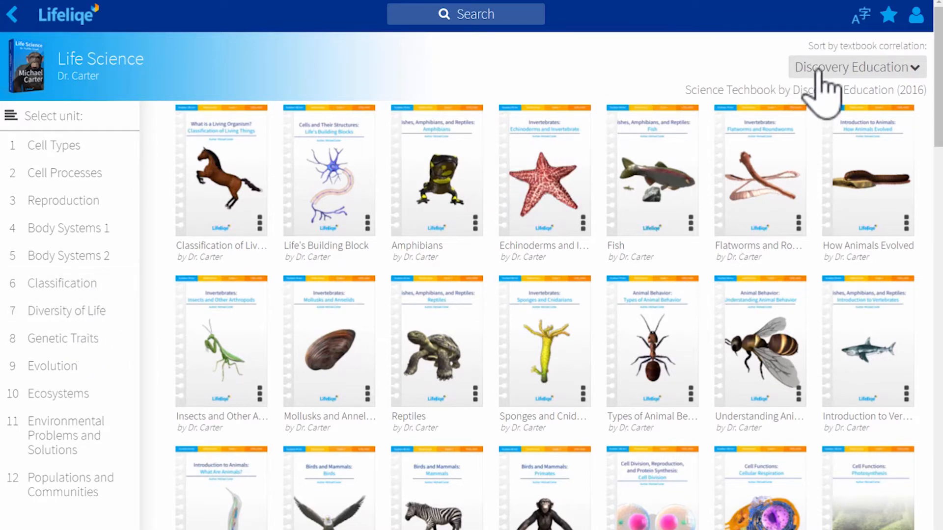
- Switch the library sorting back to CK-12 Foundation textbook correlation
{"action": "left_click", "coordinate": [855, 67]}
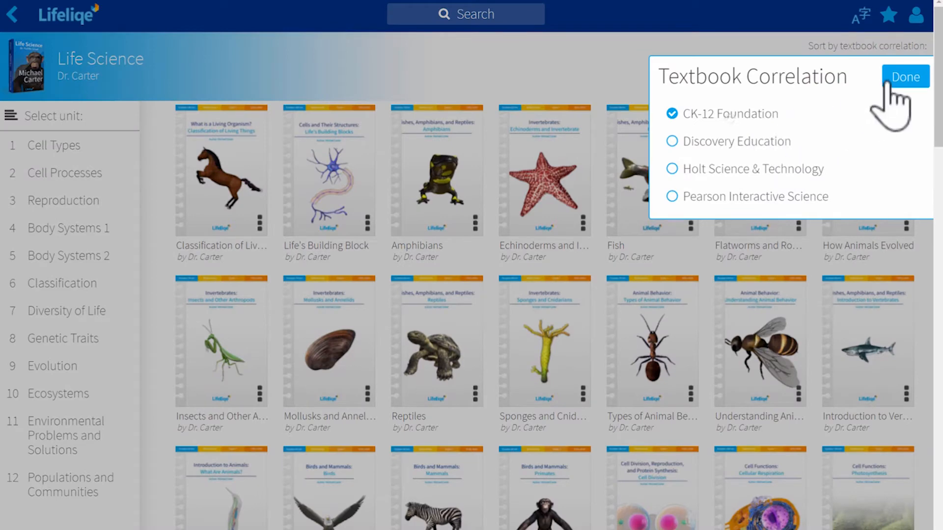
{"action": "left_click", "coordinate": [904, 77]}
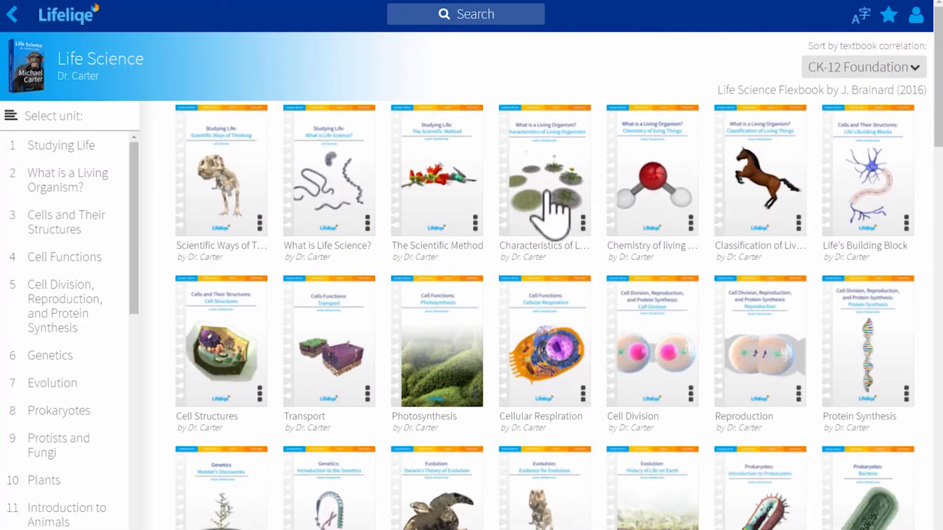
{"action": "mouse_move", "coordinate": [351, 247]}
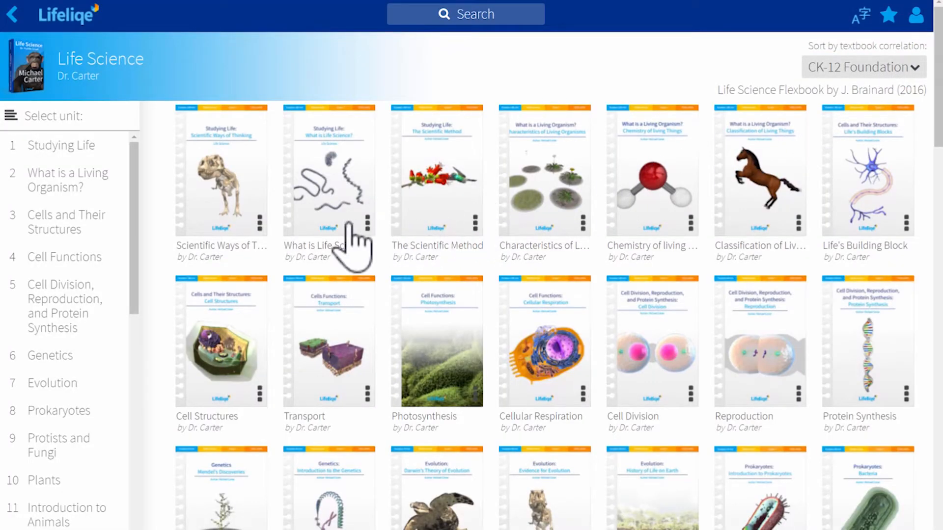
{"action": "mouse_move", "coordinate": [334, 243]}
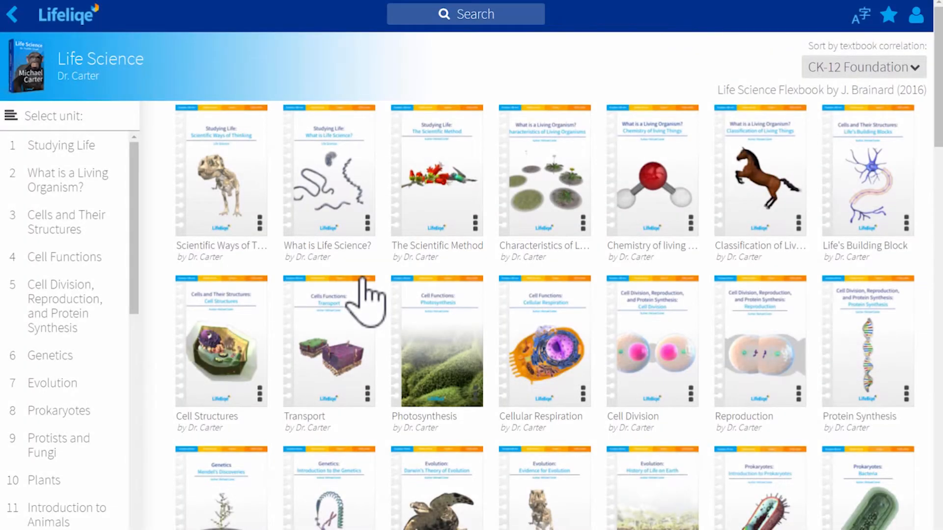
{"action": "mouse_move", "coordinate": [66, 222]}
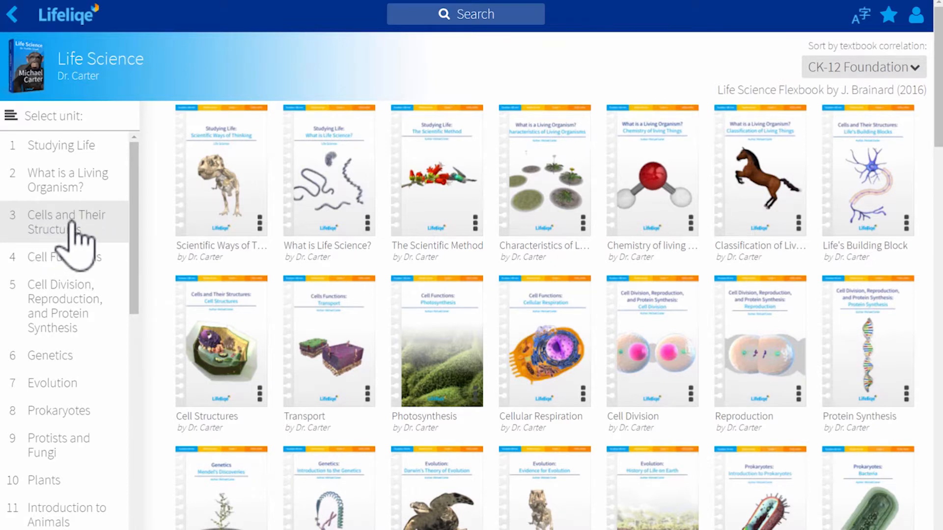
- Show only unit 3 Cells and Their Structures and bring up the Cell Structures card's options
{"action": "left_click", "coordinate": [66, 222]}
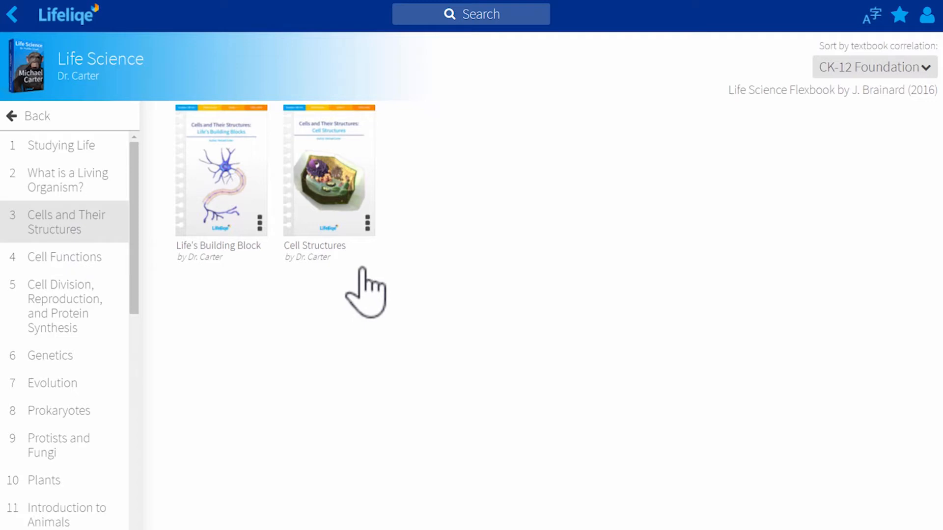
{"action": "mouse_move", "coordinate": [370, 280]}
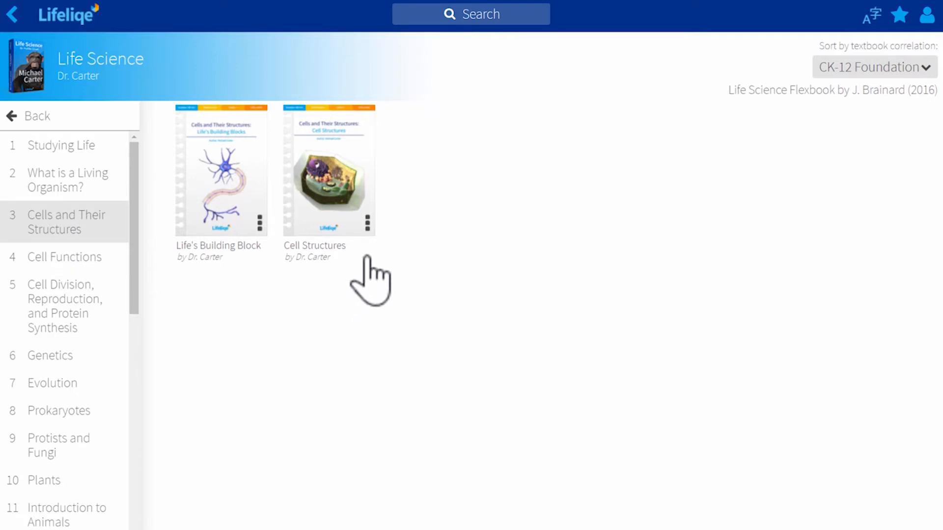
{"action": "mouse_move", "coordinate": [376, 235]}
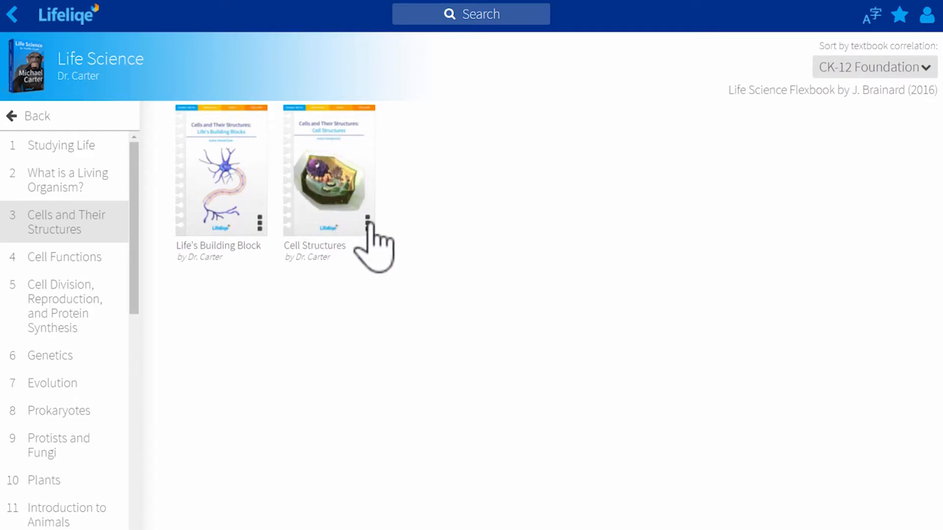
{"action": "left_click", "coordinate": [367, 219]}
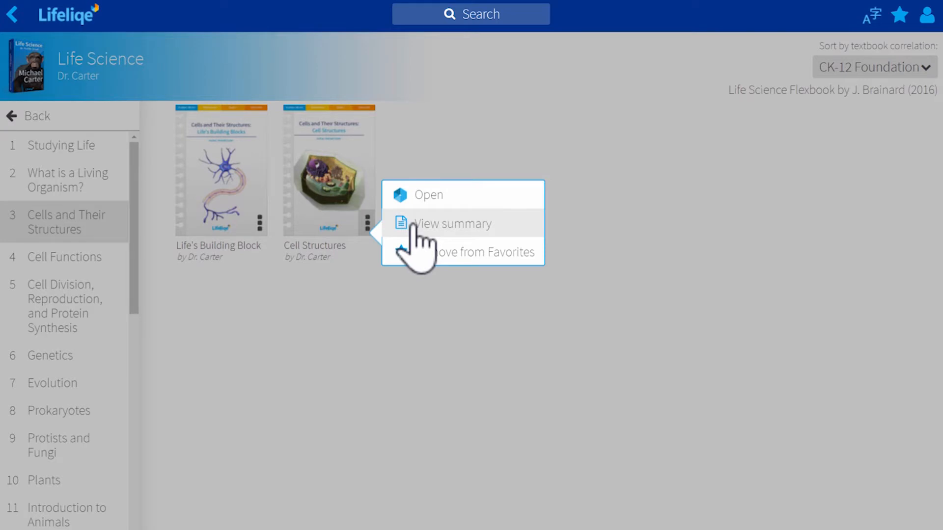
- View the Cell Structures lesson summary with its subject, 7th-grade level, standards and keywords
{"action": "left_click", "coordinate": [450, 224]}
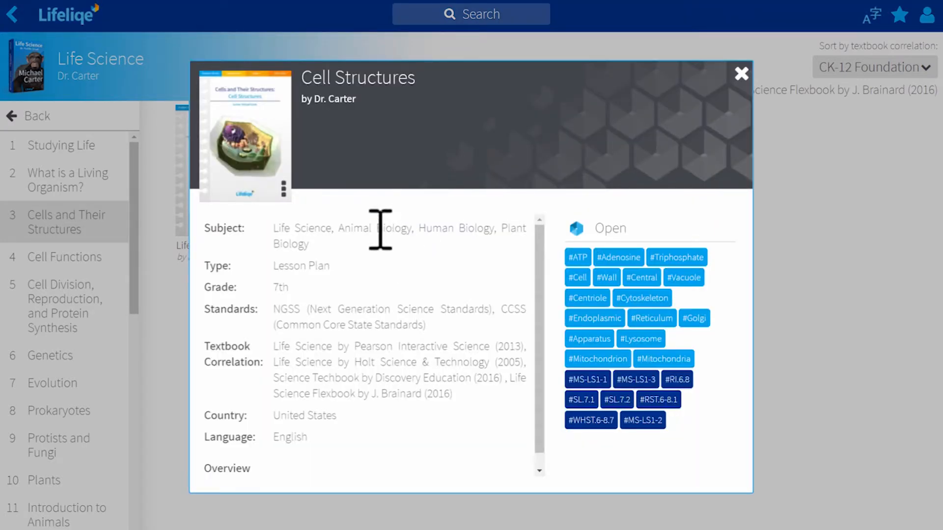
{"action": "mouse_move", "coordinate": [379, 295]}
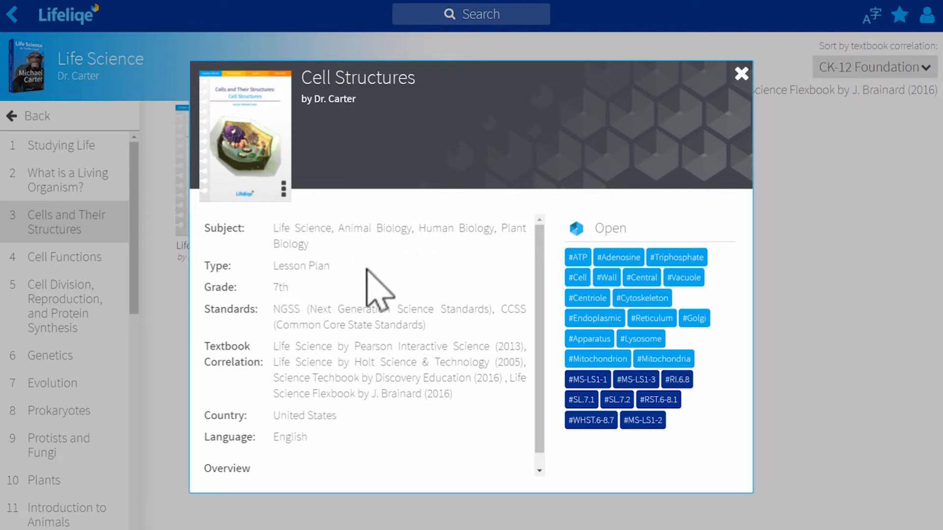
{"action": "mouse_move", "coordinate": [394, 312]}
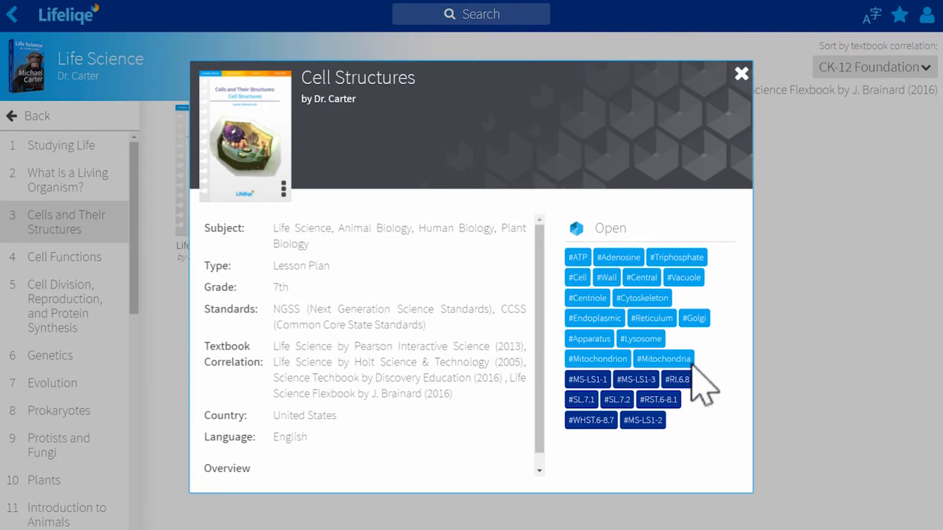
{"action": "mouse_move", "coordinate": [360, 355]}
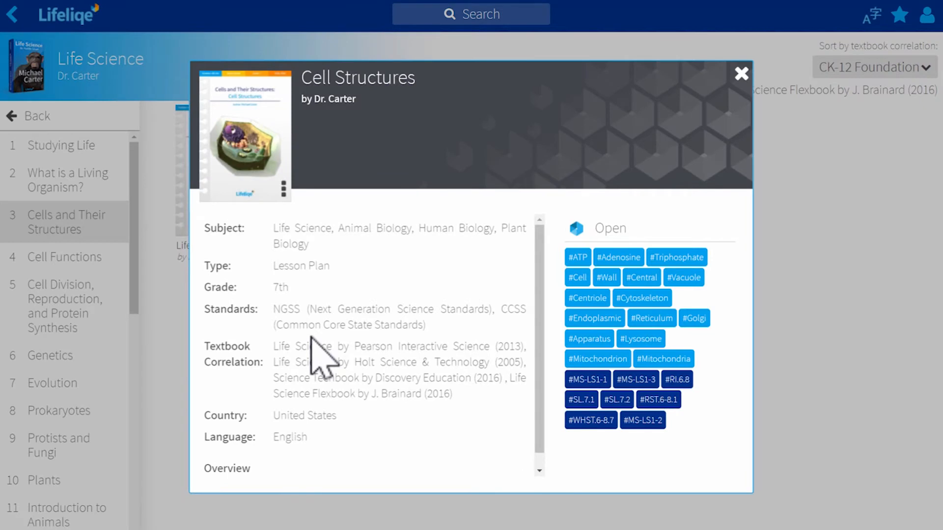
{"action": "mouse_move", "coordinate": [562, 286]}
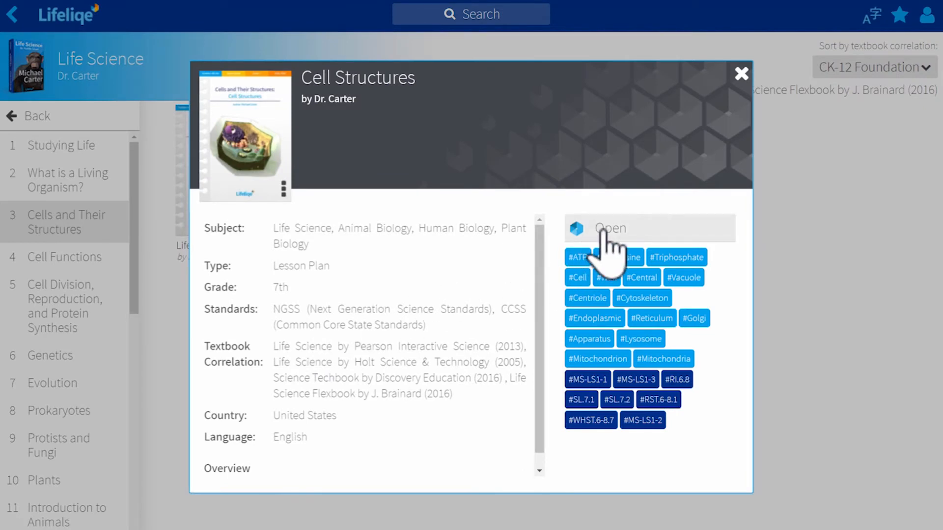
- Open the Cell Structures lesson plan and read through its first two pages
{"action": "left_click", "coordinate": [610, 228]}
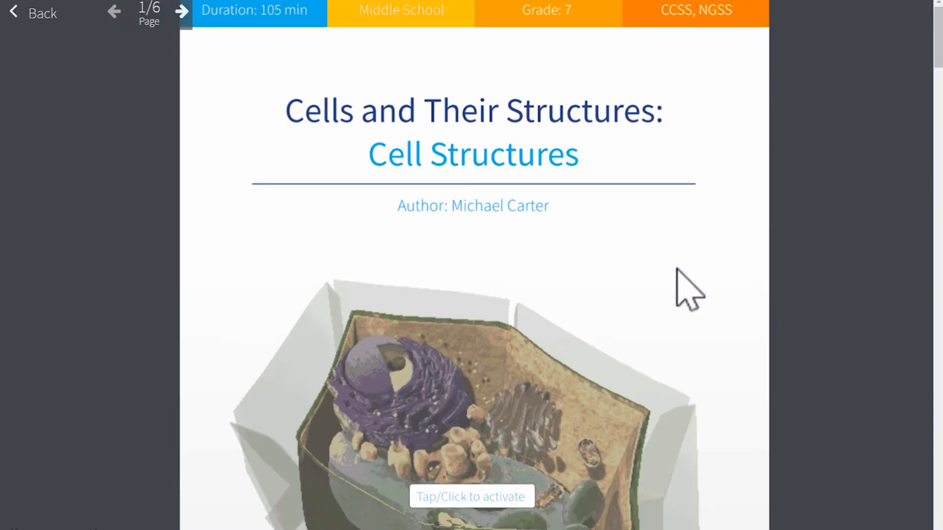
{"action": "scroll", "scroll_direction": "down", "scroll_amount": 3}
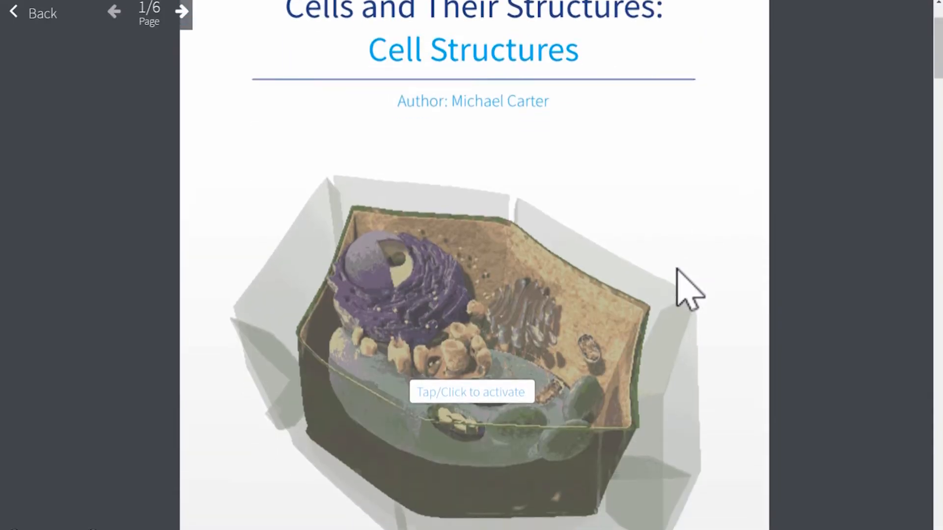
{"action": "scroll", "scroll_direction": "down", "scroll_amount": 3}
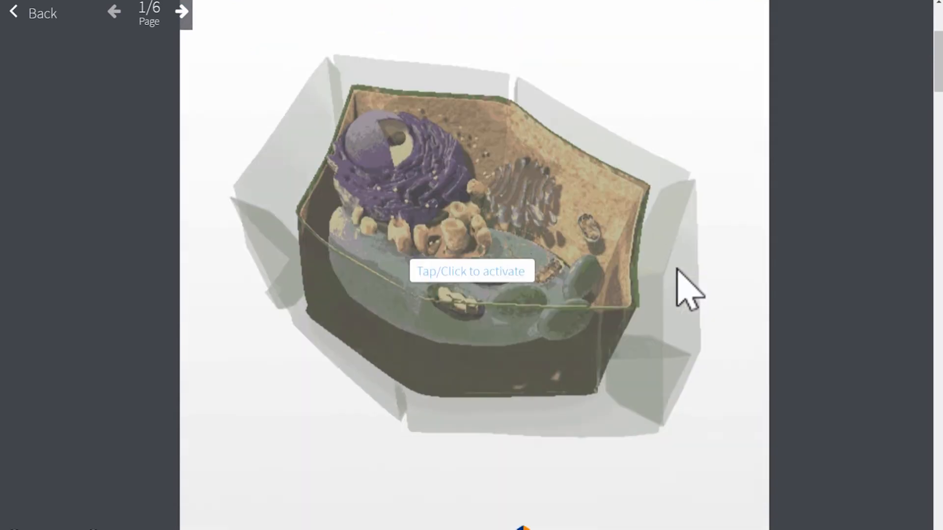
{"action": "left_click", "coordinate": [182, 12]}
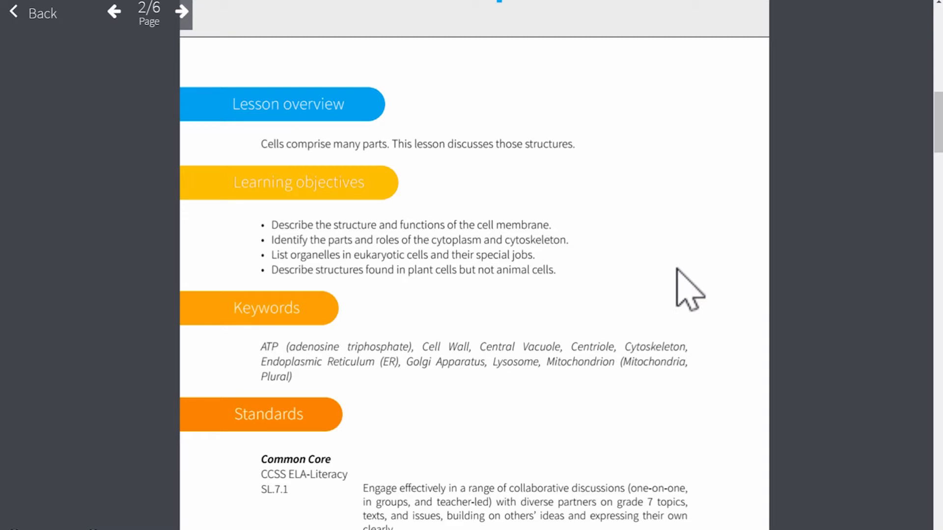
{"action": "scroll", "scroll_direction": "down", "scroll_amount": 3}
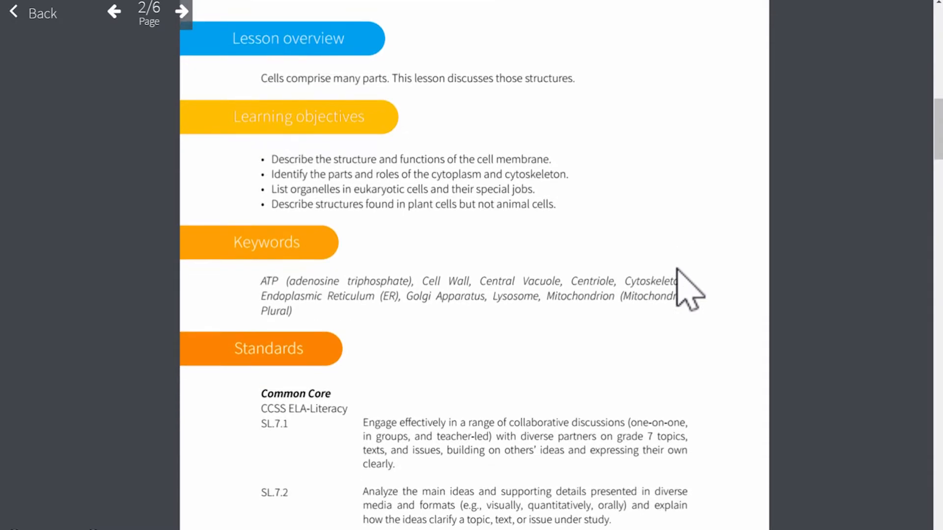
{"action": "scroll", "scroll_direction": "down", "scroll_amount": 3}
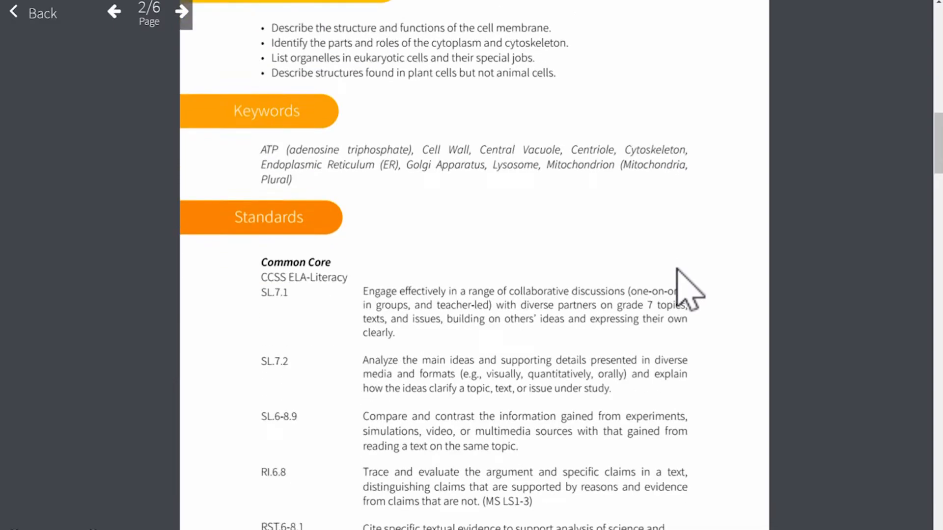
{"action": "scroll", "scroll_direction": "down", "scroll_amount": 3}
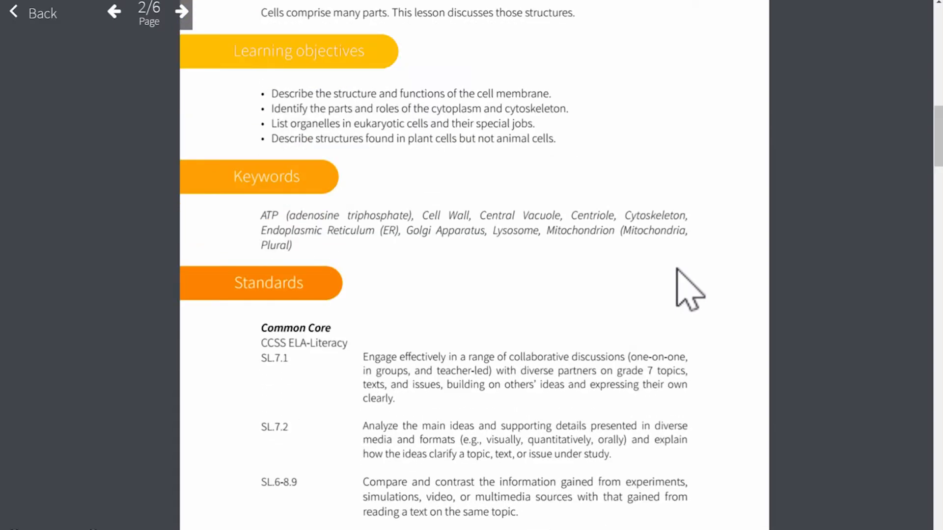
- Read page 3 and advance to the Engage activity on page 4/6
{"action": "left_click", "coordinate": [182, 11]}
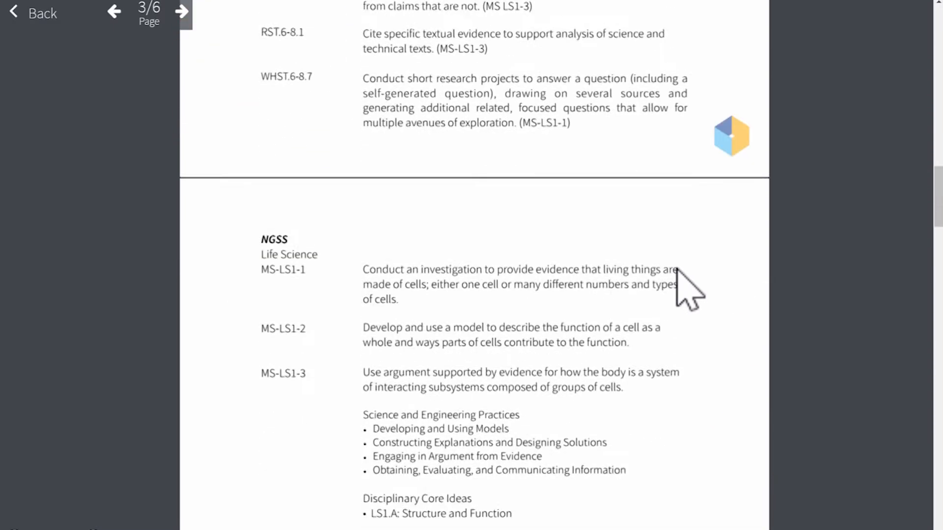
{"action": "scroll", "scroll_direction": "down", "scroll_amount": 3}
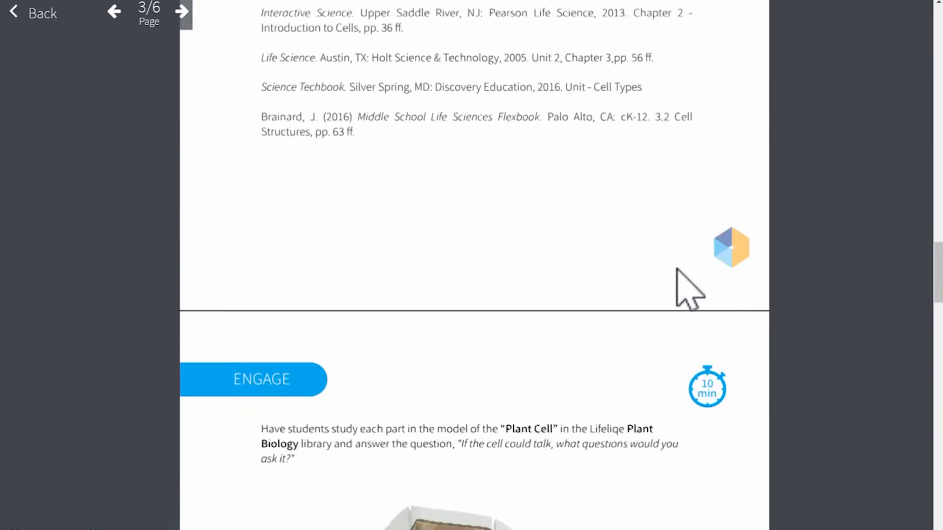
{"action": "left_click", "coordinate": [183, 12]}
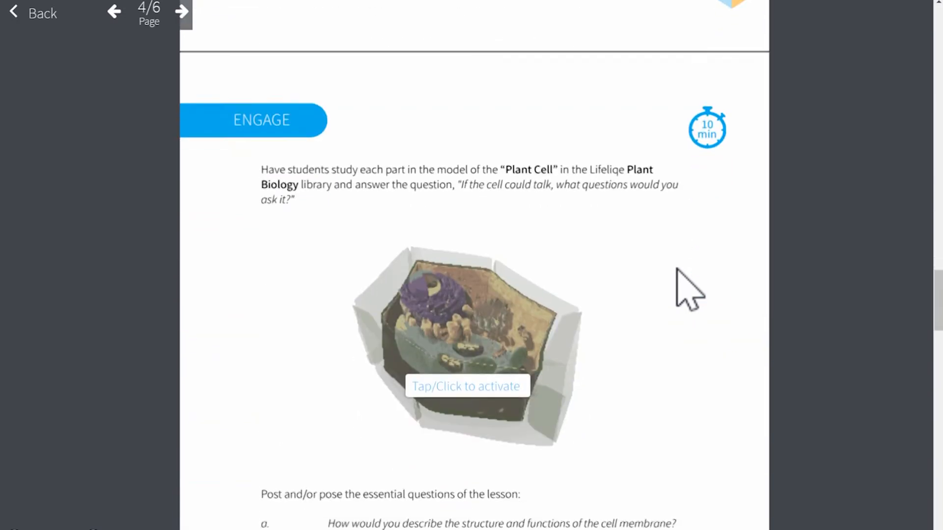
- Rotate the embedded Plant Cell model in the Engage section, then launch it in the full 3D viewer
{"action": "scroll", "scroll_direction": "down", "scroll_amount": 3}
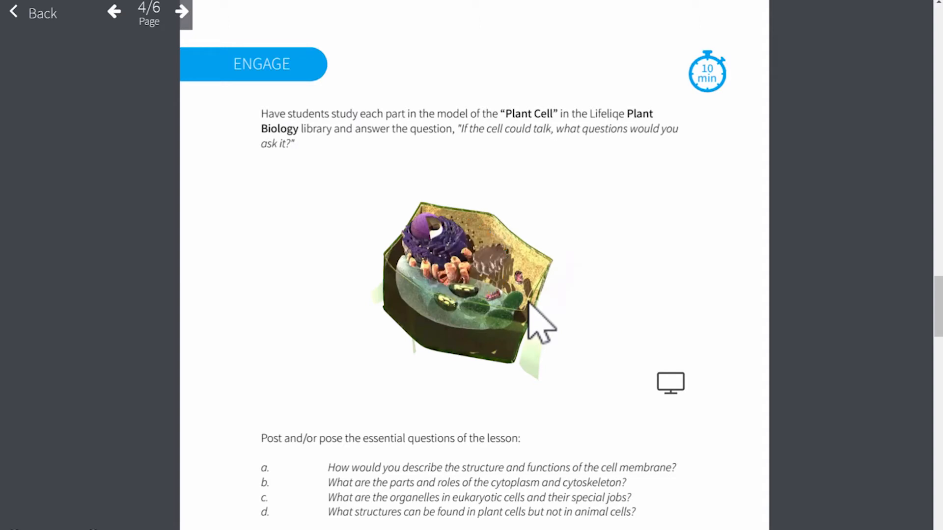
{"action": "mouse_move", "coordinate": [556, 337]}
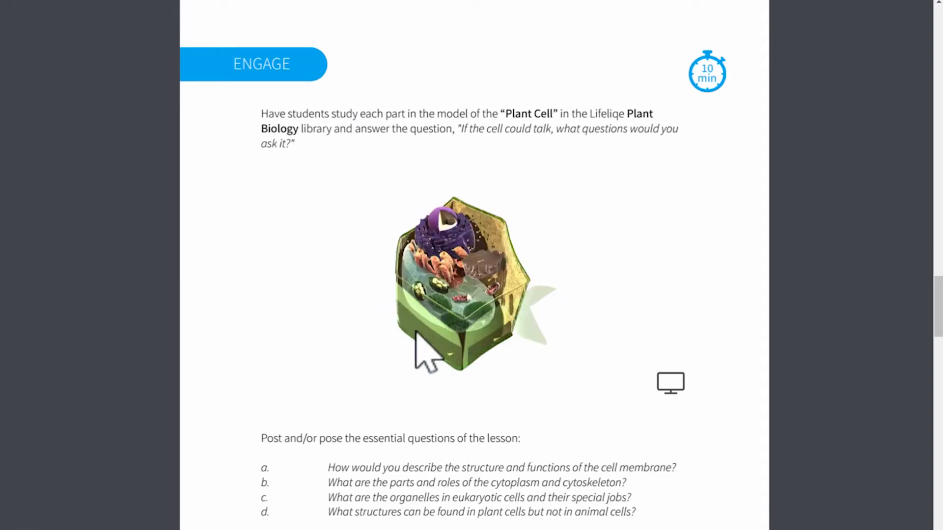
{"action": "left_click_drag", "start_coordinate": [430, 351], "coordinate": [625, 331]}
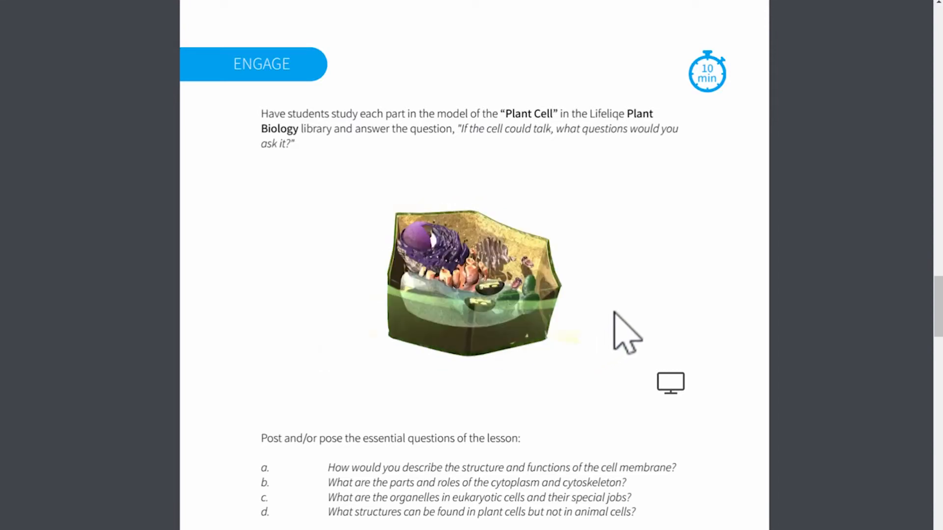
{"action": "left_click_drag", "start_coordinate": [626, 334], "coordinate": [552, 354]}
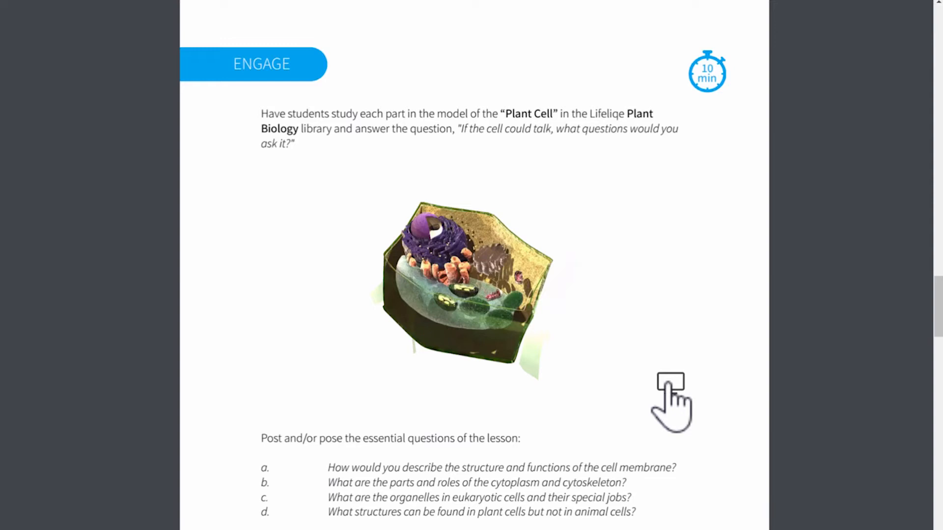
{"action": "left_click", "coordinate": [451, 283]}
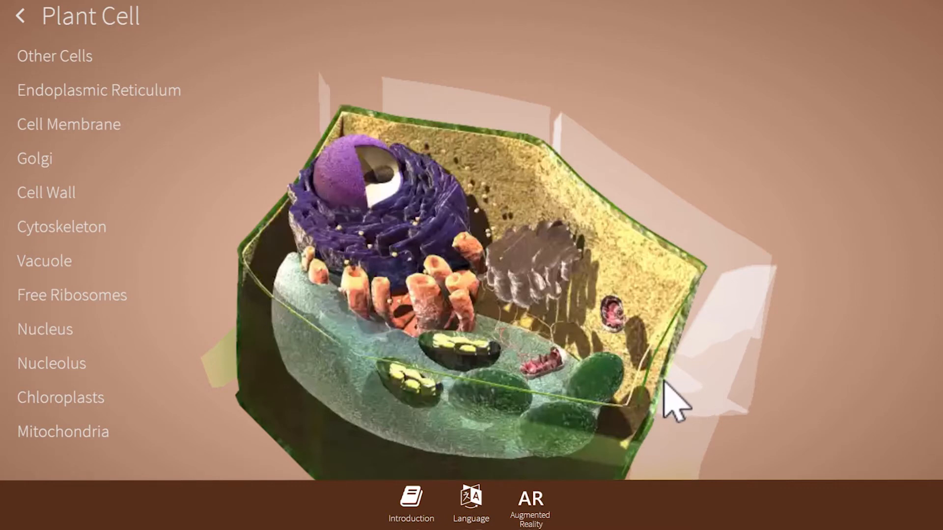
{"action": "mouse_move", "coordinate": [60, 227]}
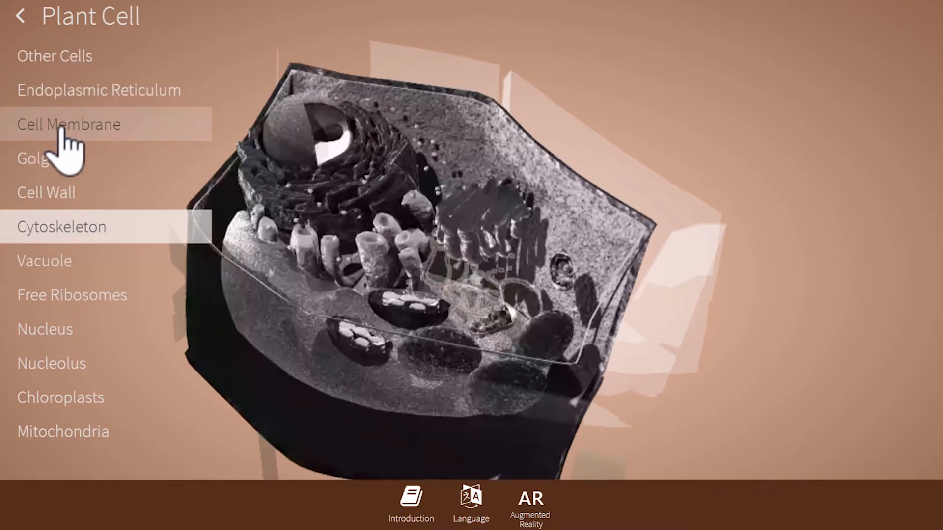
- Single out the Cell Membrane and turn the plant cell to view it
{"action": "left_click", "coordinate": [69, 123]}
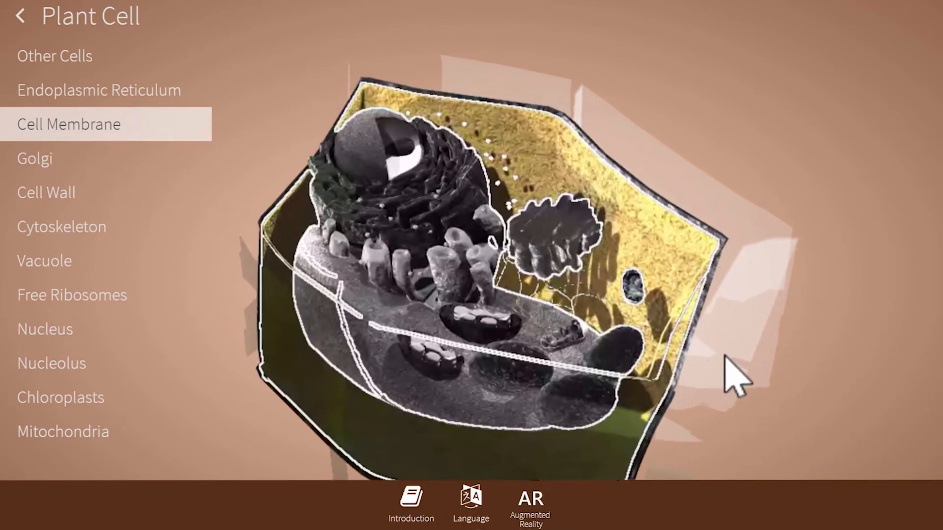
{"action": "left_click_drag", "start_coordinate": [733, 379], "coordinate": [529, 421]}
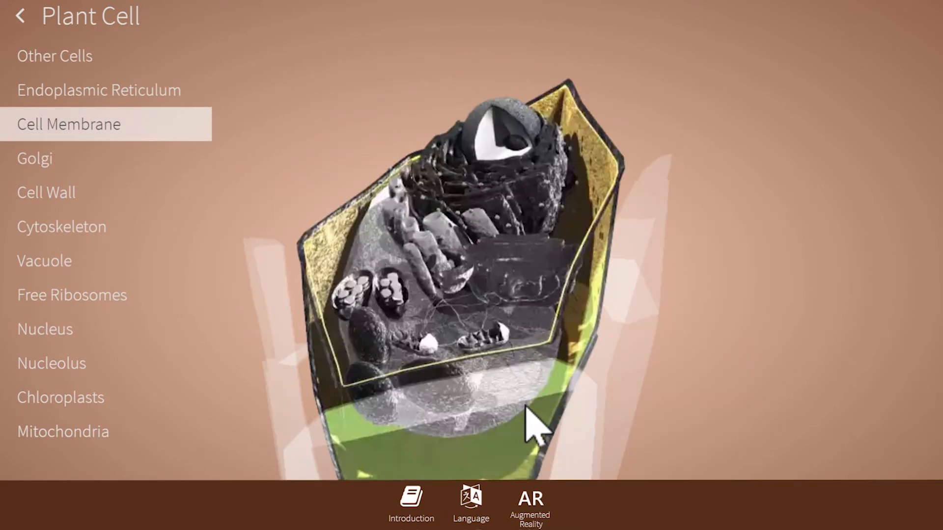
{"action": "left_click_drag", "start_coordinate": [532, 421], "coordinate": [742, 309]}
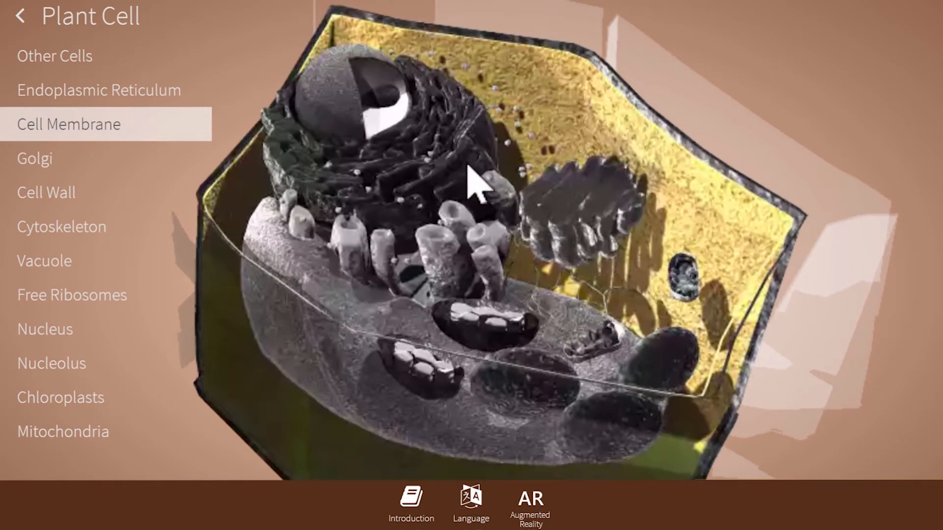
- Single out the Nucleus, Endoplasmic Reticulum and Chloroplasts in turn
{"action": "left_click", "coordinate": [44, 329]}
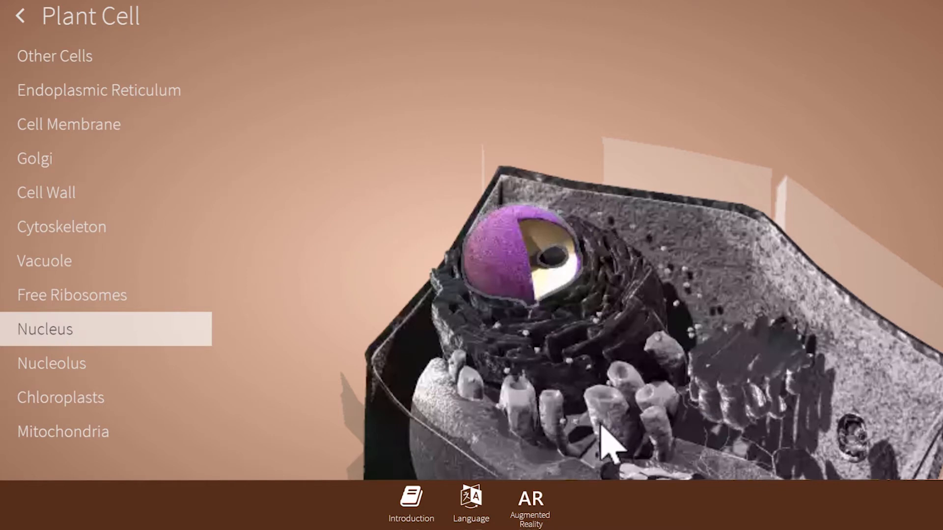
{"action": "left_click", "coordinate": [99, 91]}
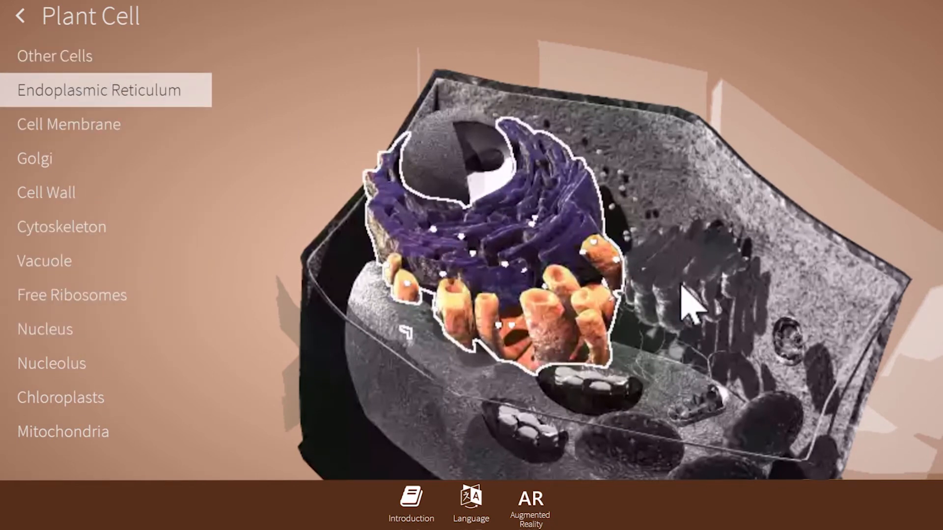
{"action": "left_click", "coordinate": [410, 502]}
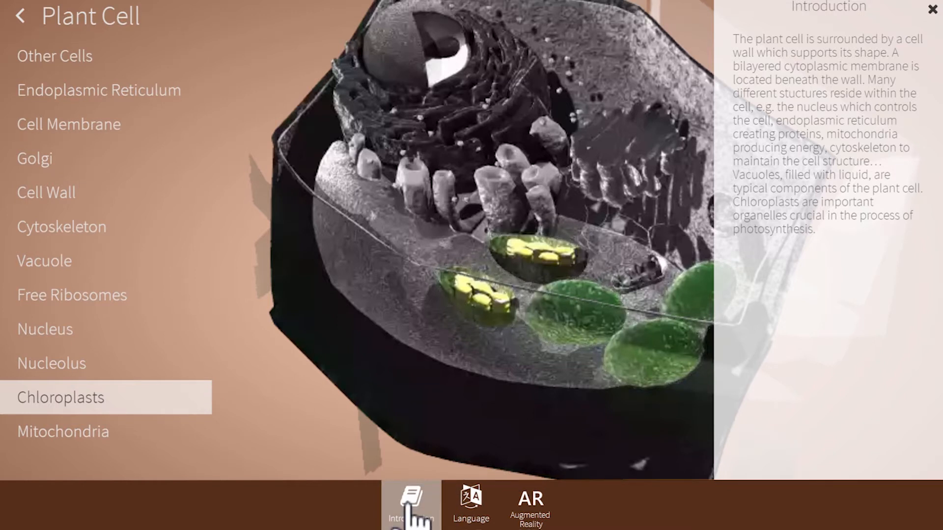
- Close the introduction text and clear the chloroplast highlight to restore the full-colour model
{"action": "left_click", "coordinate": [411, 502]}
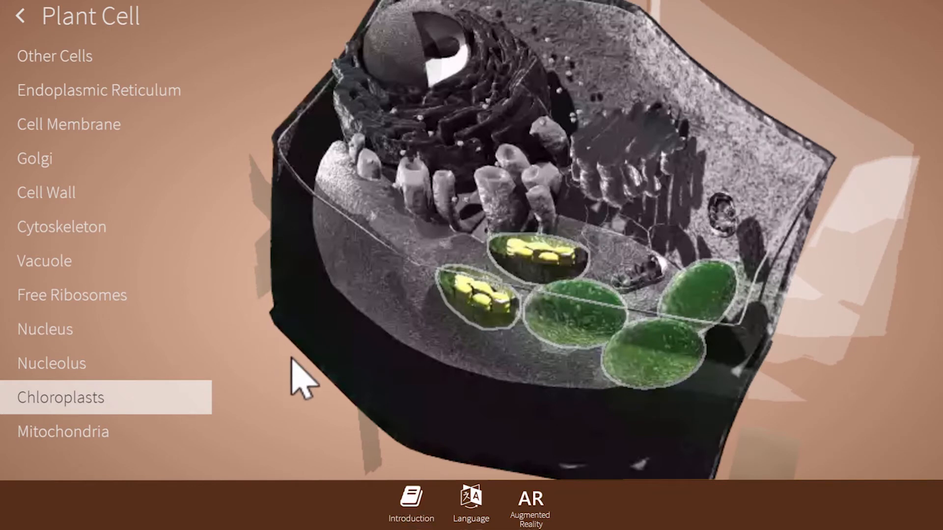
{"action": "mouse_move", "coordinate": [550, 261]}
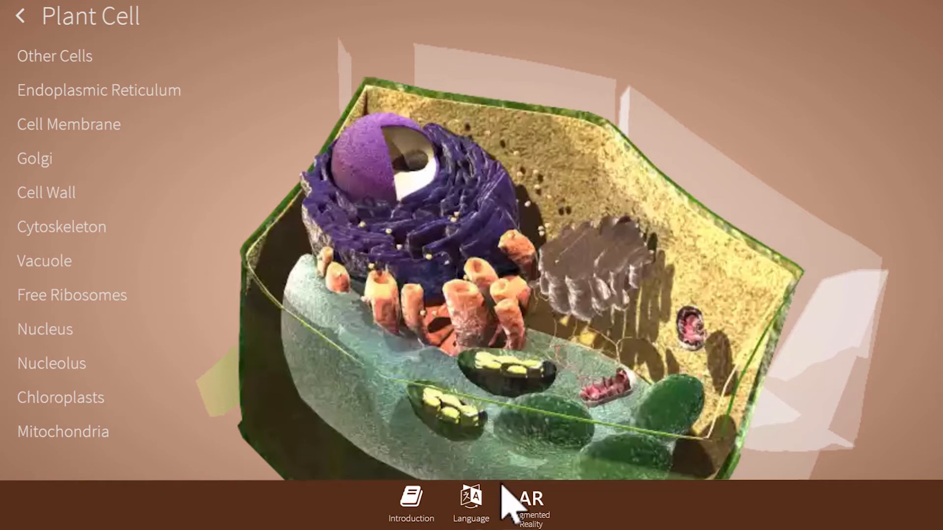
{"action": "left_click", "coordinate": [528, 505]}
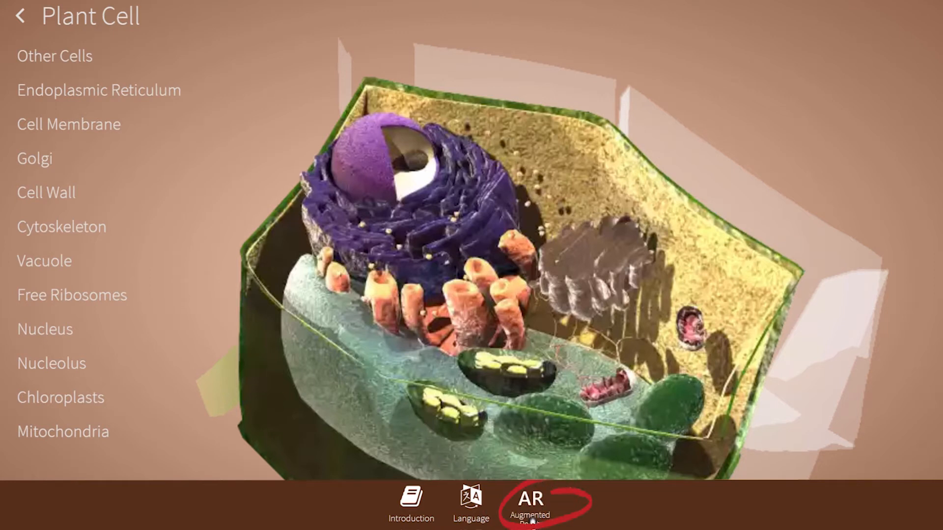
- View the plant cell in augmented reality over the live camera and take a screenshot
{"action": "left_click", "coordinate": [528, 501]}
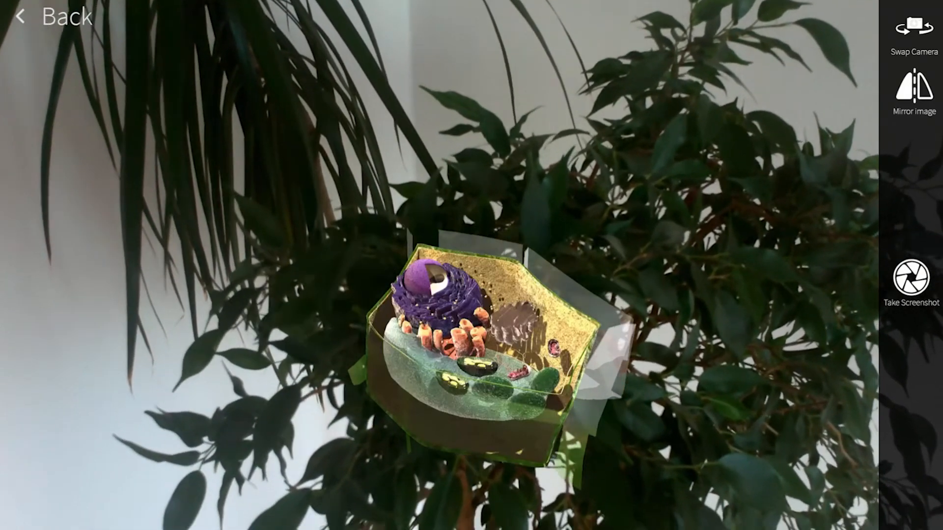
{"action": "left_click", "coordinate": [913, 274]}
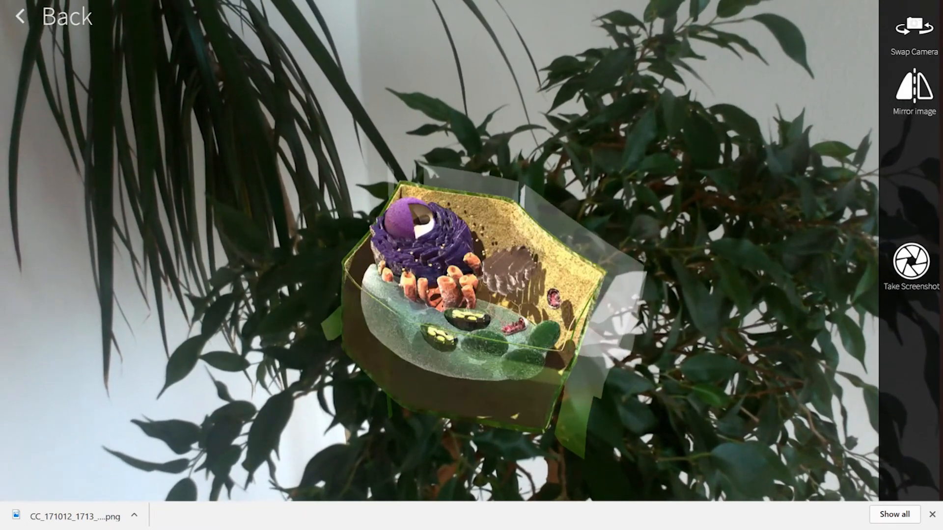
- Swap the AR view to the front-facing camera so the cell floats over the presenter
{"action": "left_click", "coordinate": [913, 30]}
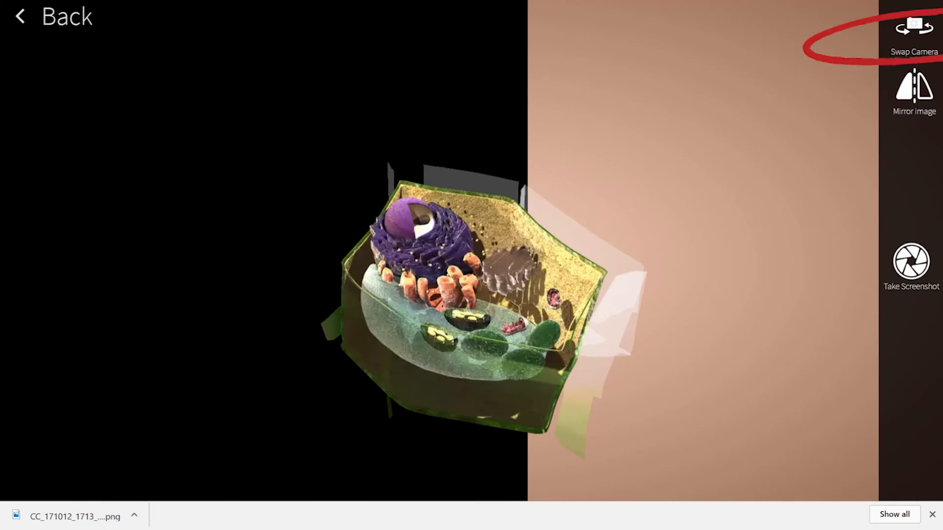
{"action": "left_click", "coordinate": [913, 31]}
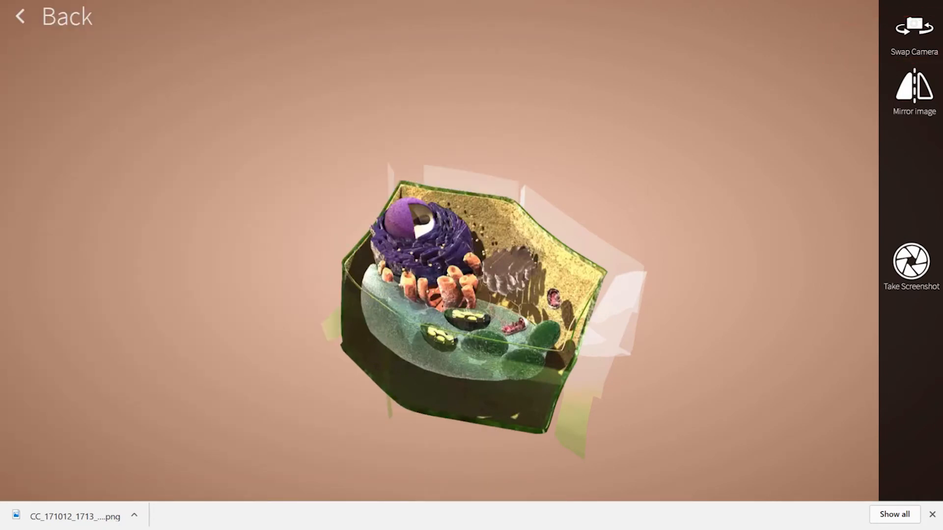
{"action": "left_click", "coordinate": [912, 26]}
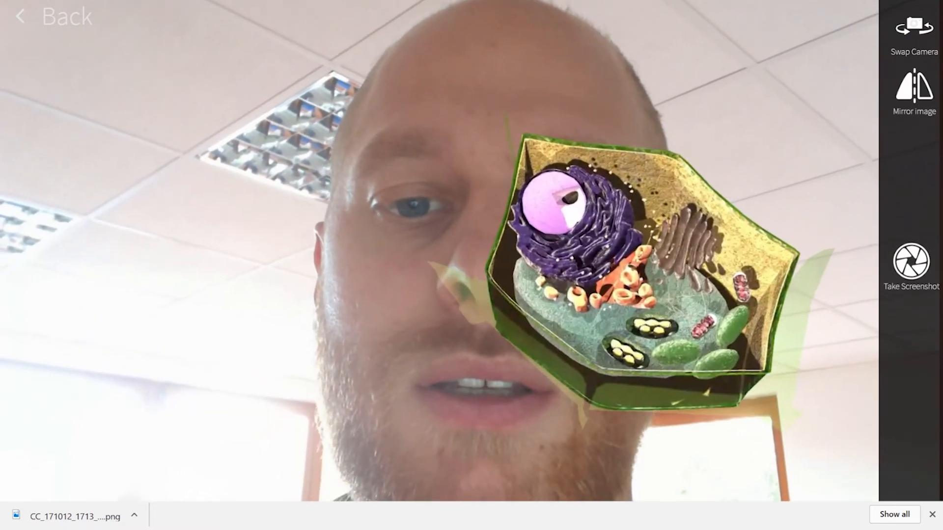
{"action": "left_click", "coordinate": [909, 255]}
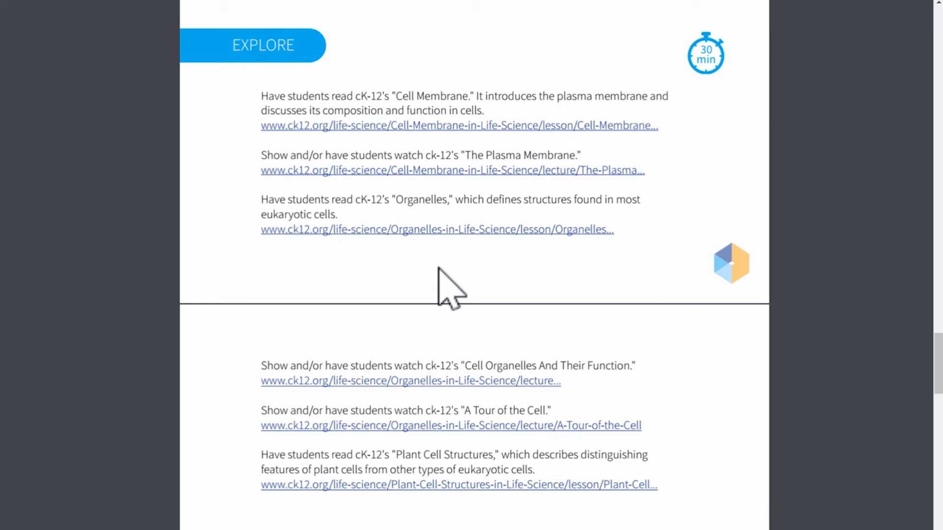
{"action": "mouse_move", "coordinate": [481, 256]}
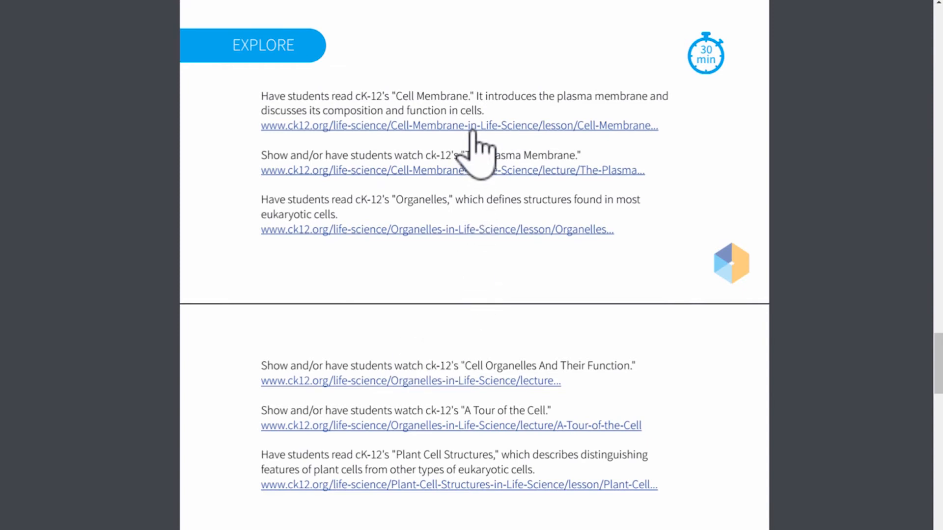
- Follow the Cell Membrane ck12.org link and read the lesson down to Cytosol and the Summary
{"action": "left_click", "coordinate": [458, 124]}
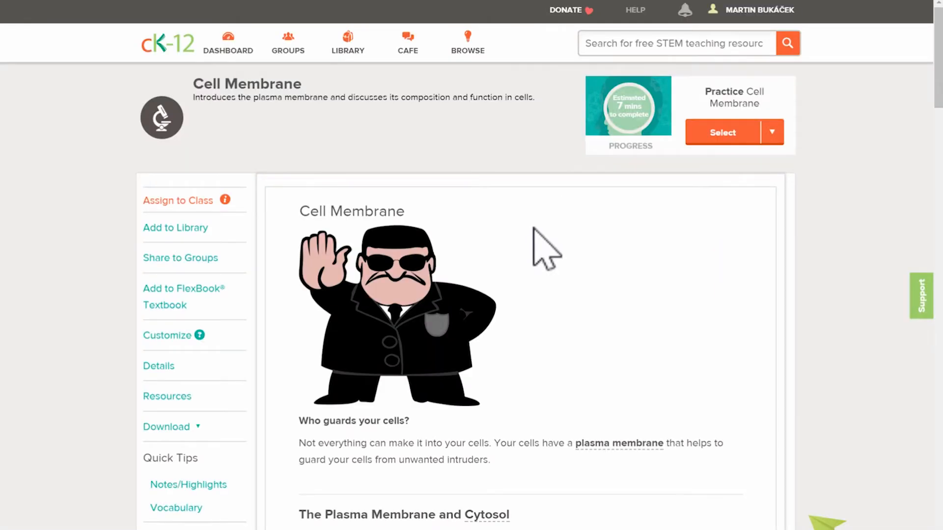
{"action": "scroll", "scroll_direction": "down", "scroll_amount": 3}
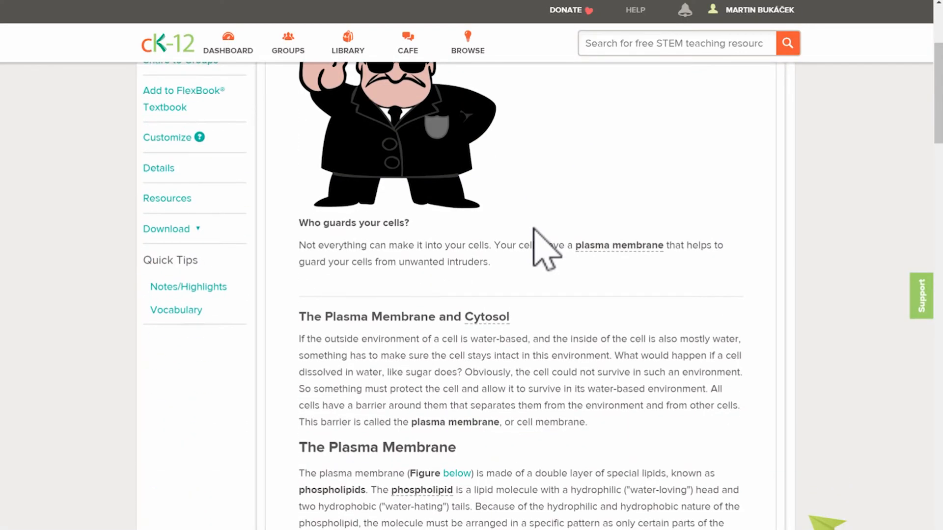
{"action": "scroll", "scroll_direction": "down", "scroll_amount": 3}
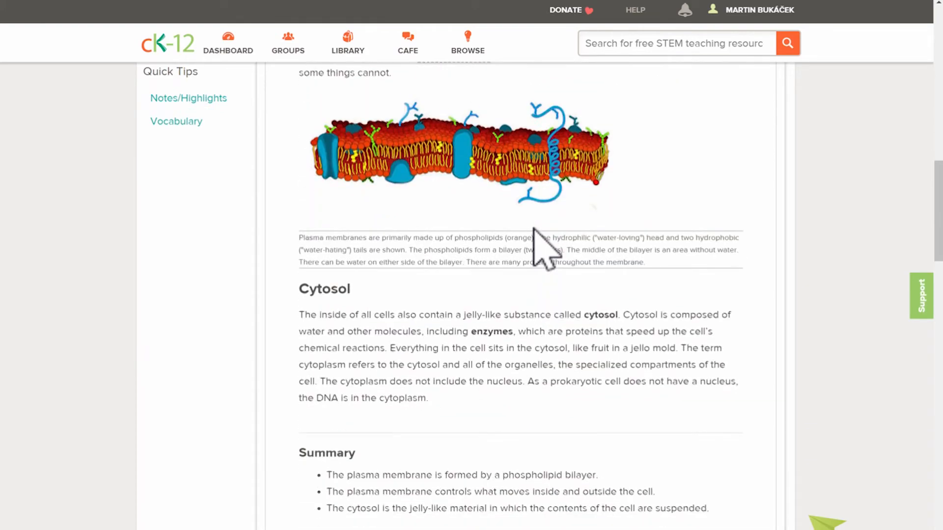
{"action": "scroll", "scroll_direction": "down", "scroll_amount": 3}
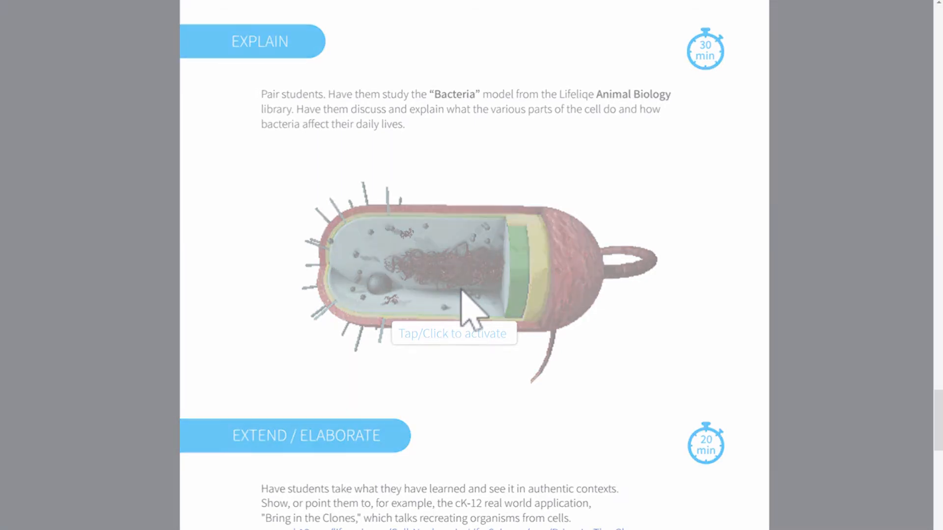
- Read past the Explain section's Bacteria 3D model down to the Extend / Elaborate activities
{"action": "scroll", "scroll_direction": "down", "scroll_amount": 3}
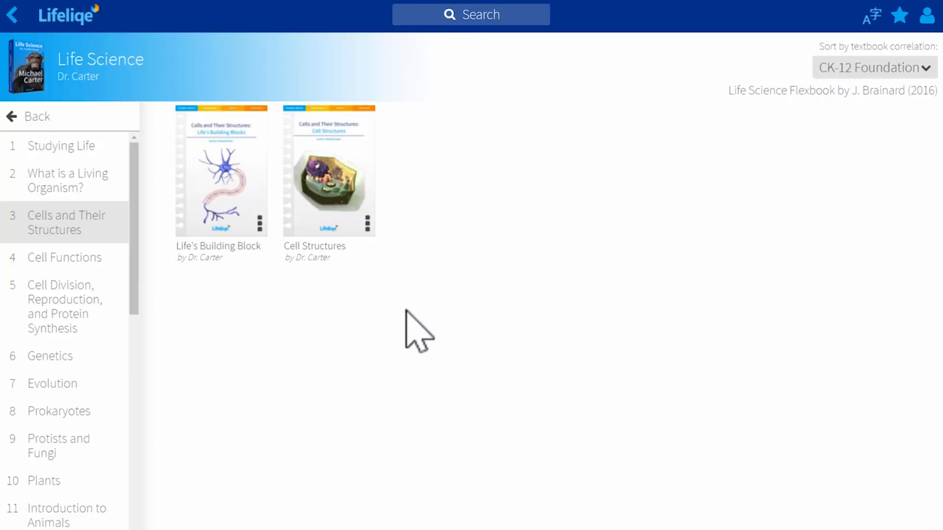
- Add the Cell Structures lesson plan to favorites from its three-dot menu
{"action": "left_click", "coordinate": [367, 223]}
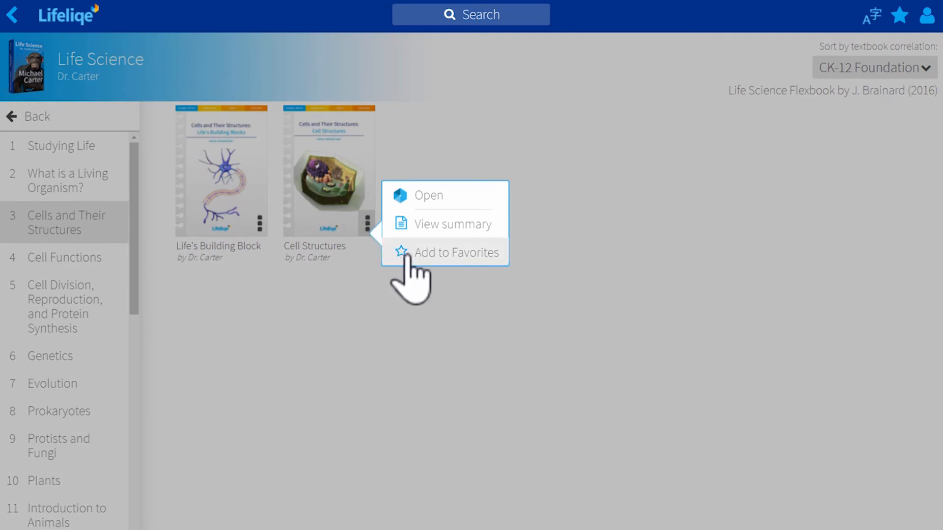
{"action": "left_click", "coordinate": [455, 252]}
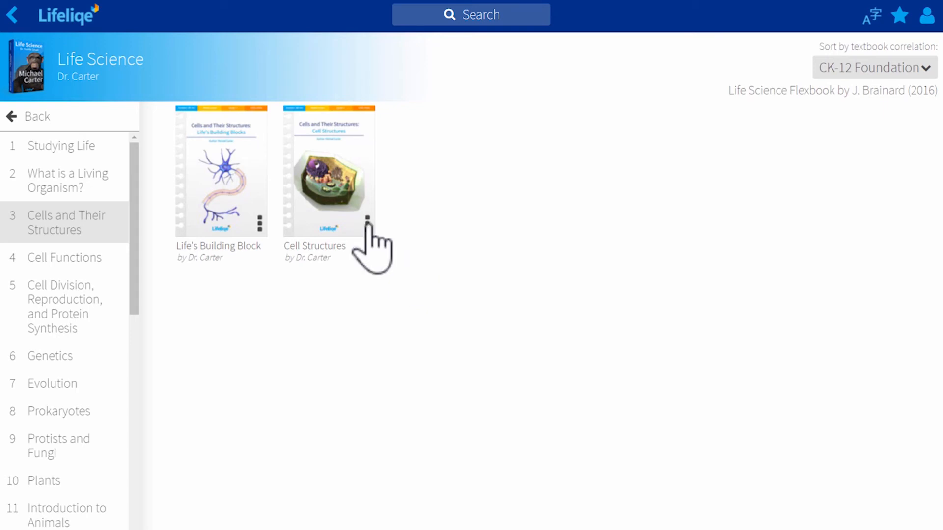
{"action": "left_click", "coordinate": [366, 219]}
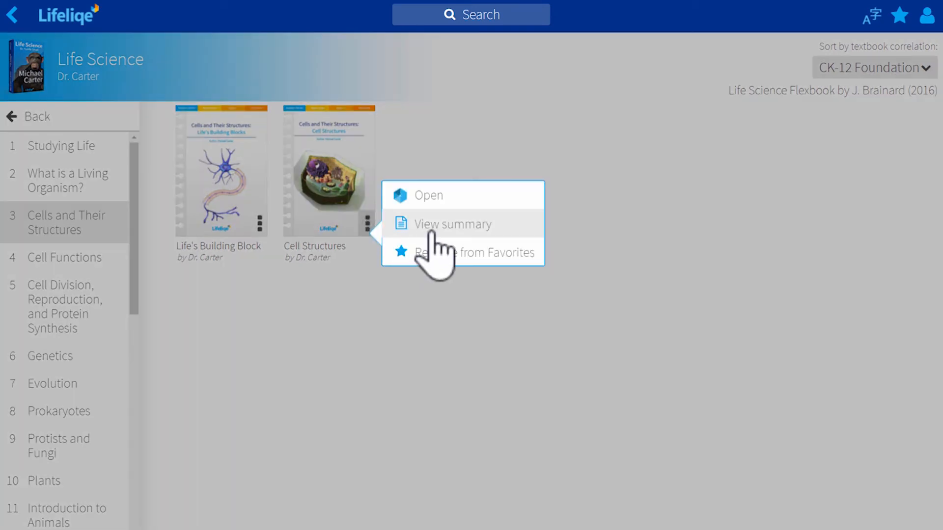
- View the lesson's summary of subjects, grade, standards and tags, then search by a hashtag
{"action": "left_click", "coordinate": [452, 224]}
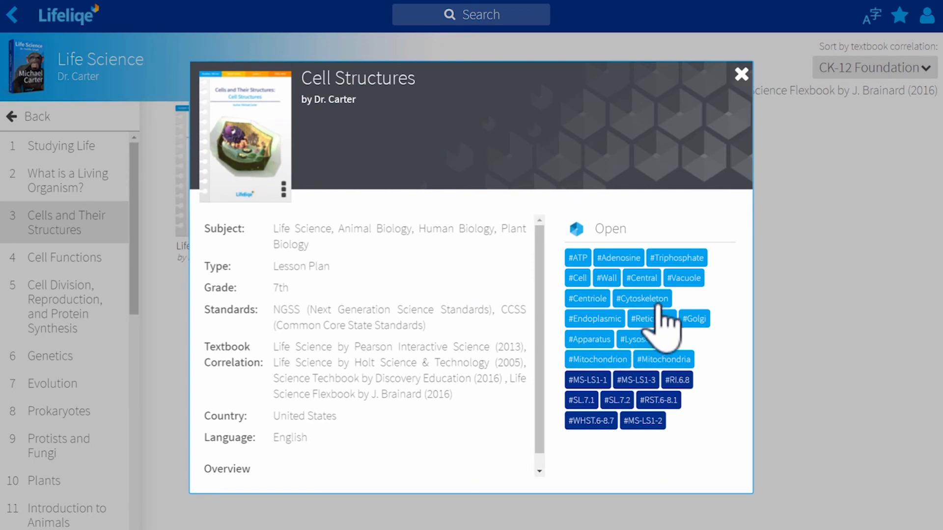
{"action": "mouse_move", "coordinate": [713, 376]}
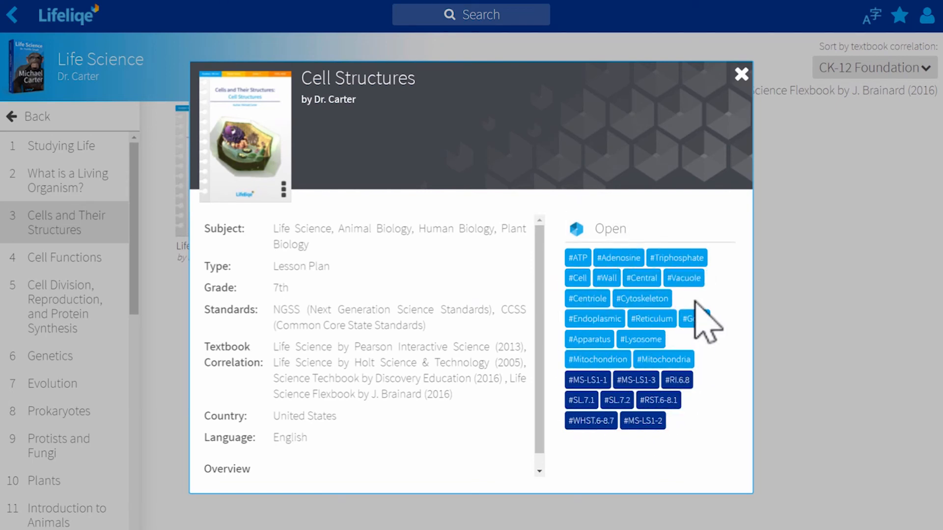
{"action": "left_click", "coordinate": [576, 278]}
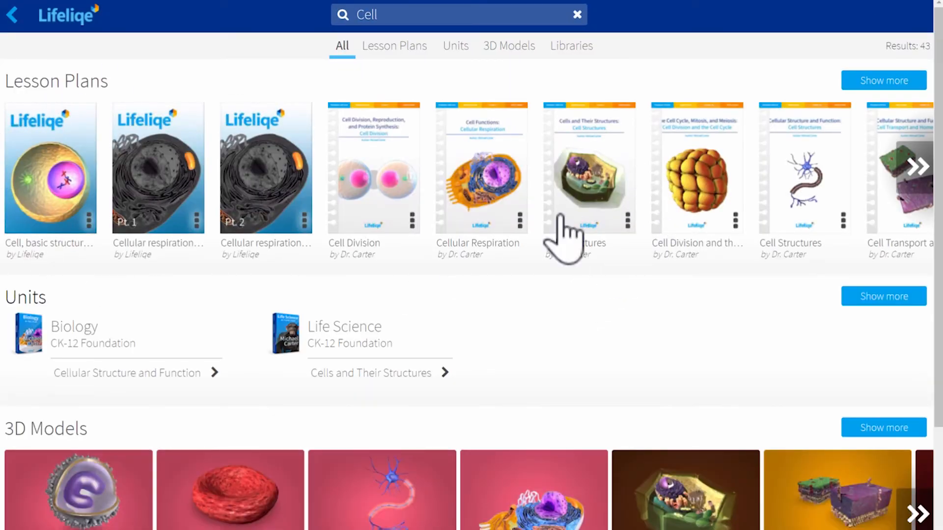
{"action": "mouse_move", "coordinate": [153, 343]}
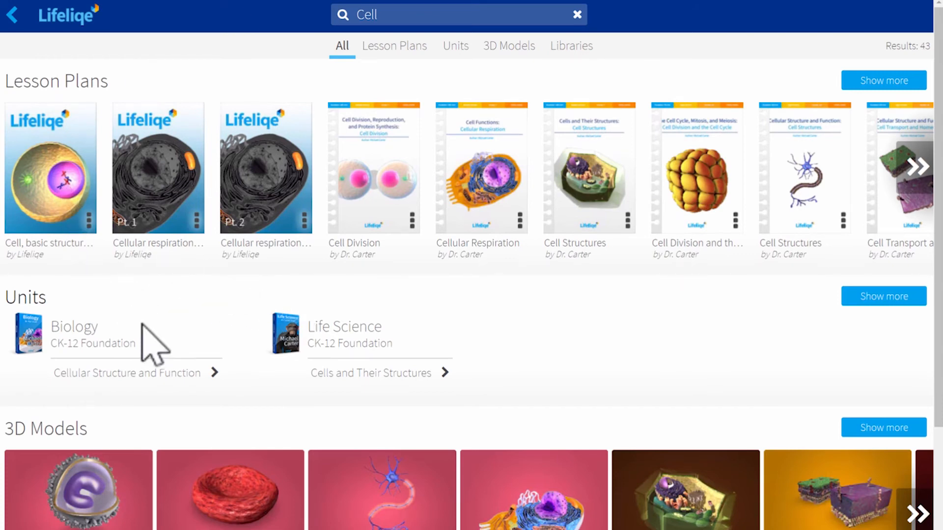
- Browse the Cell search results rows for Lesson Plans, Units and 3D Models
{"action": "scroll", "scroll_direction": "down", "scroll_amount": 3}
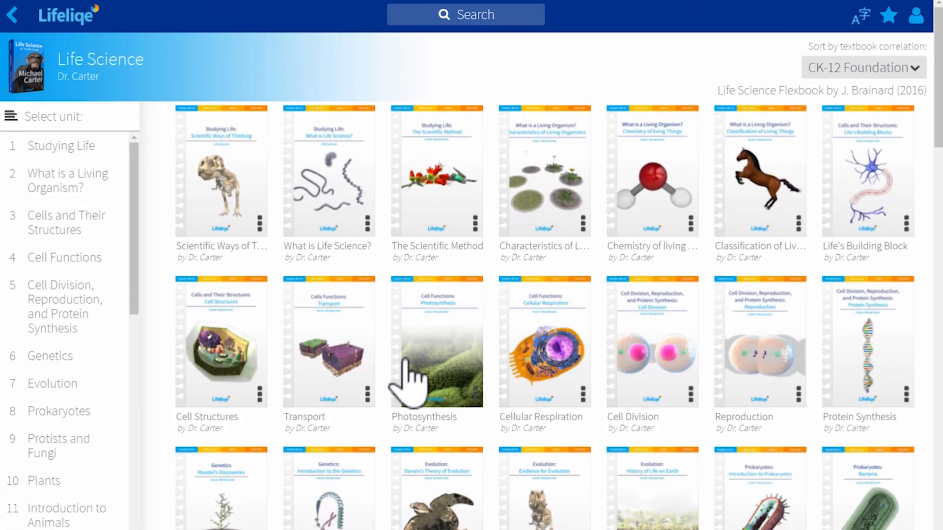
{"action": "mouse_move", "coordinate": [223, 186]}
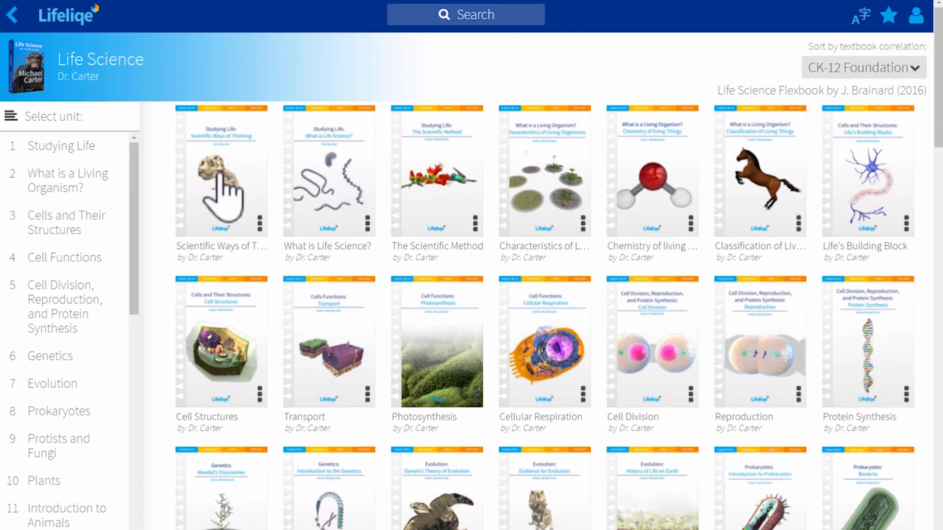
- Go back to the library home and reach the Filter bar with All lesson plans in Lifeliqe
{"action": "left_click", "coordinate": [12, 14]}
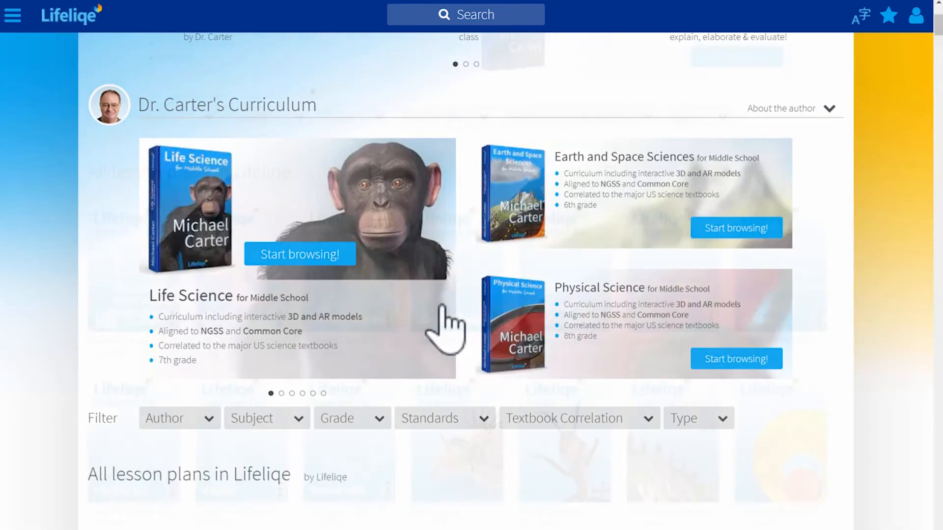
{"action": "scroll", "scroll_direction": "down", "scroll_amount": 3}
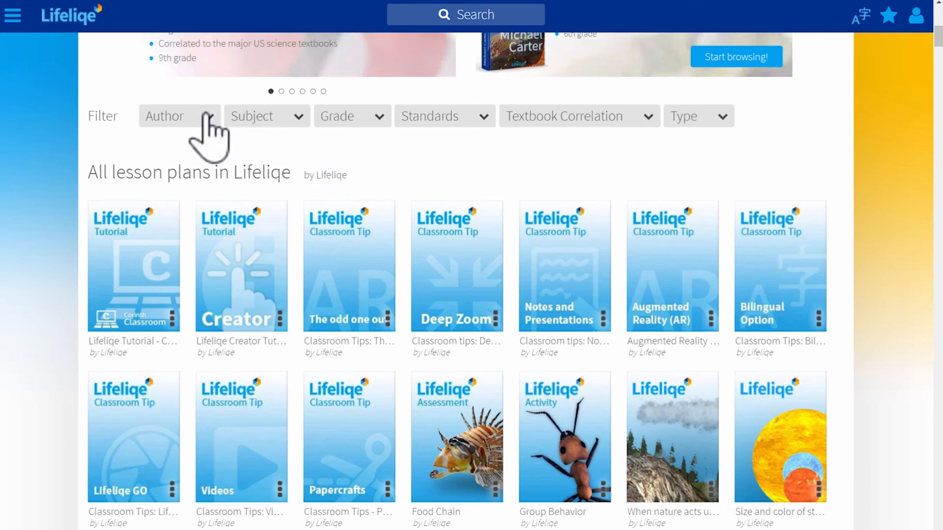
- Filter the lesson plans to author Lifeliqe and subject Animal Biology
{"action": "left_click", "coordinate": [179, 116]}
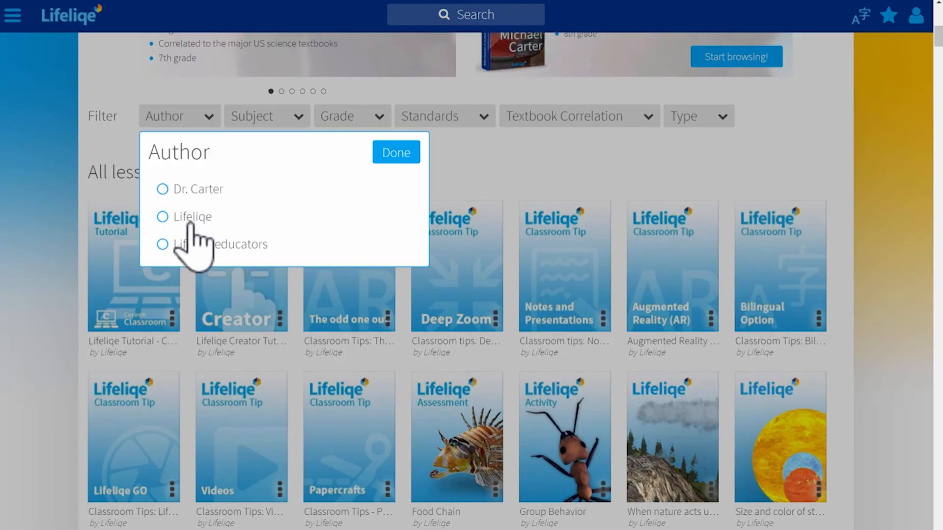
{"action": "left_click", "coordinate": [395, 152]}
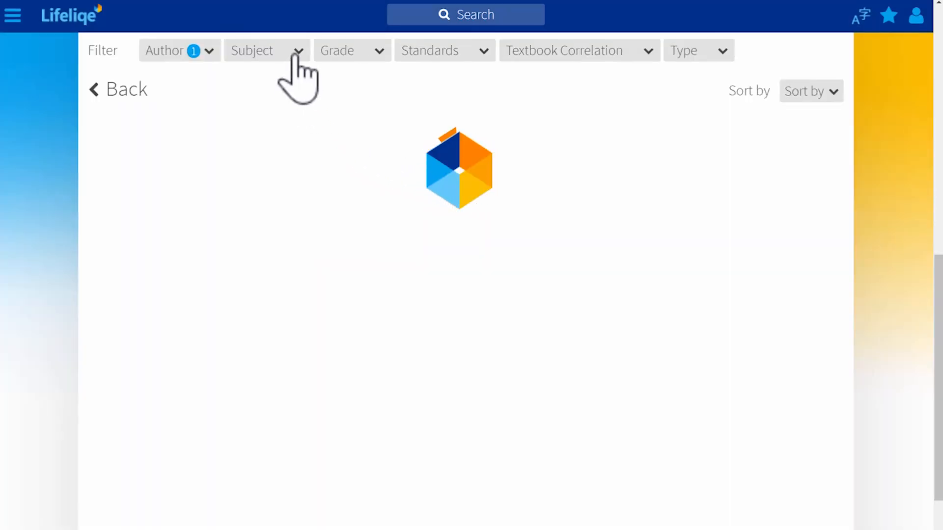
{"action": "left_click", "coordinate": [259, 50]}
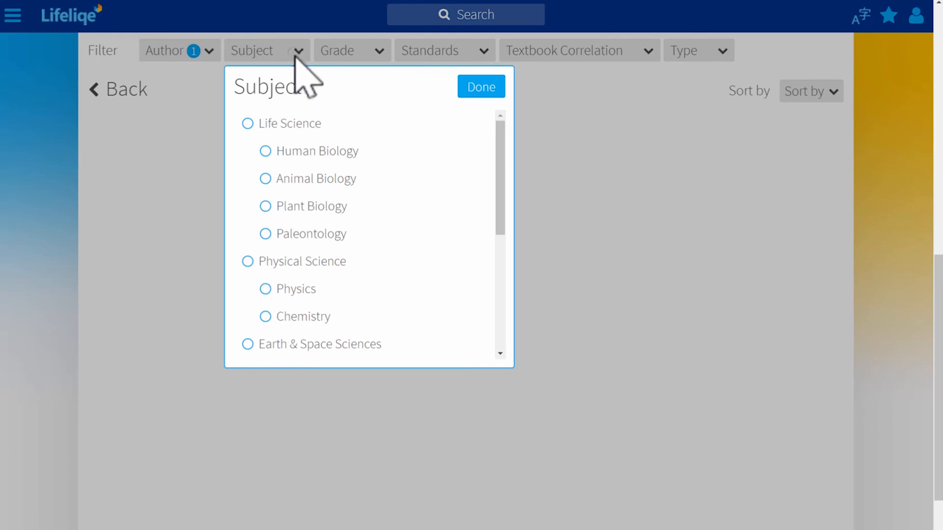
{"action": "left_click", "coordinate": [265, 178]}
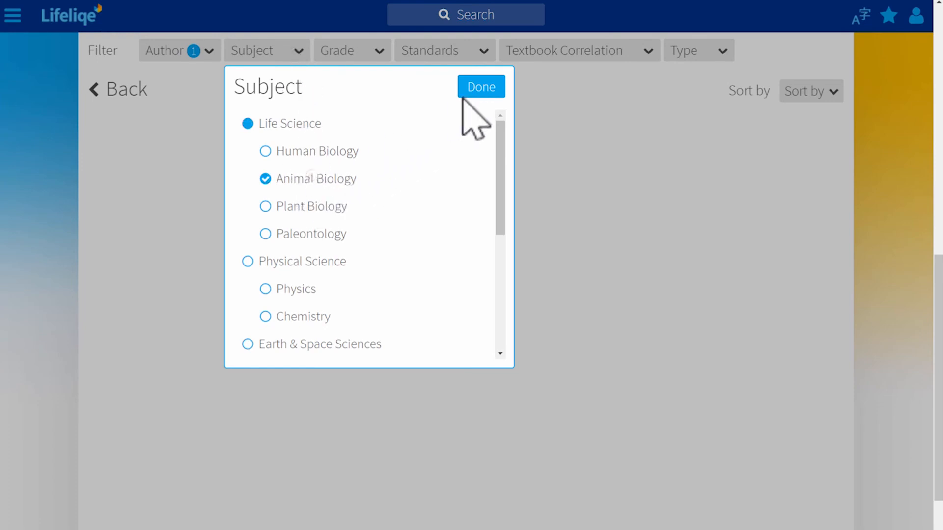
{"action": "left_click", "coordinate": [480, 87]}
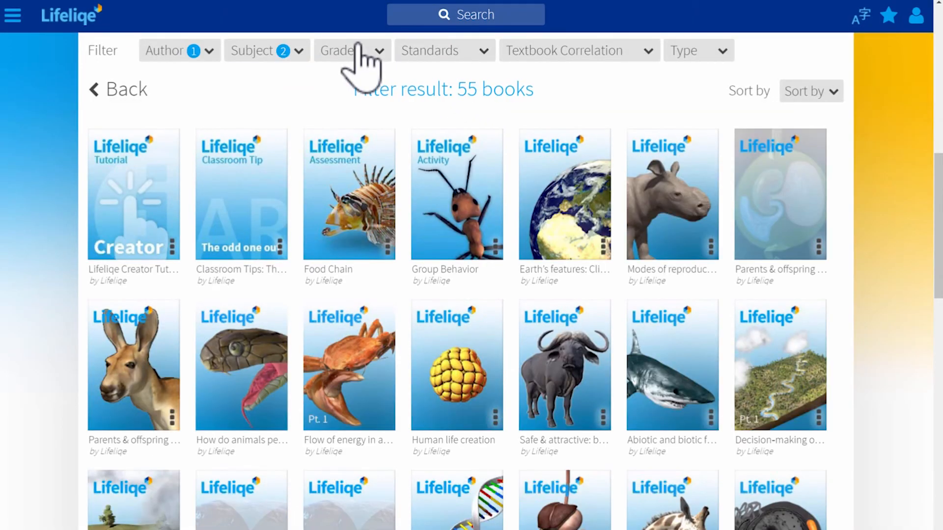
- Filter further to 7th grade and one teaching standard, leaving 24 books
{"action": "left_click", "coordinate": [351, 50]}
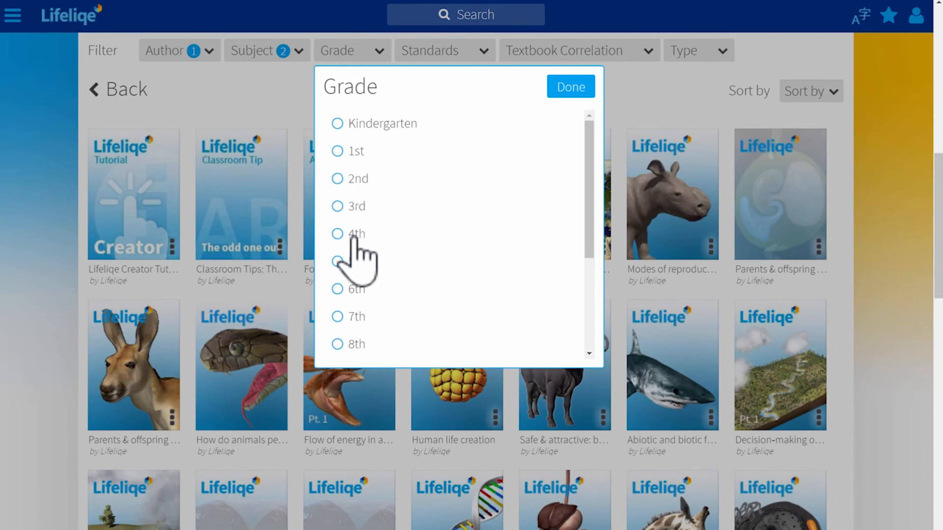
{"action": "left_click", "coordinate": [337, 317]}
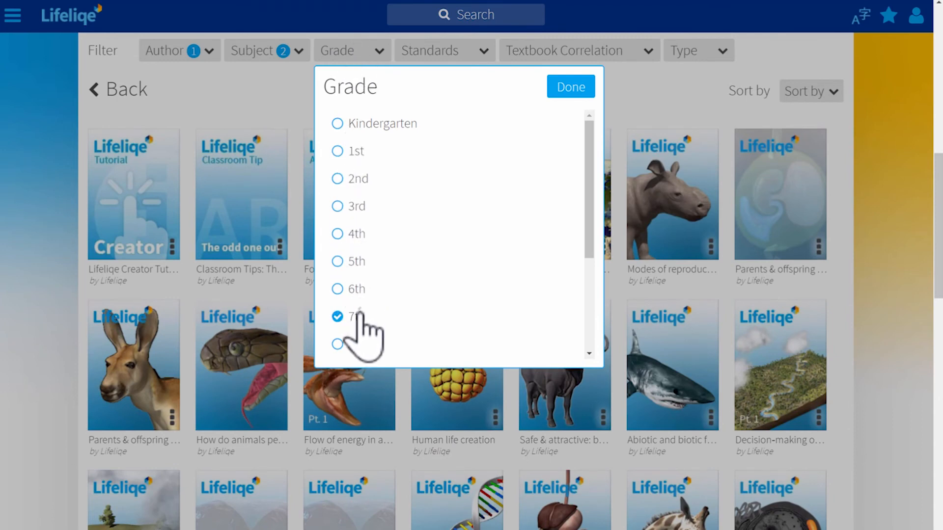
{"action": "left_click", "coordinate": [569, 86]}
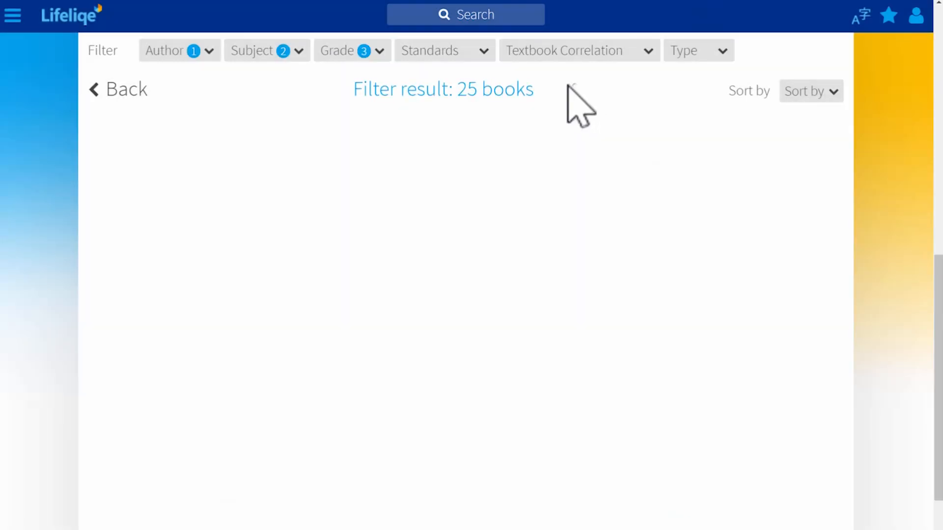
{"action": "left_click", "coordinate": [442, 50]}
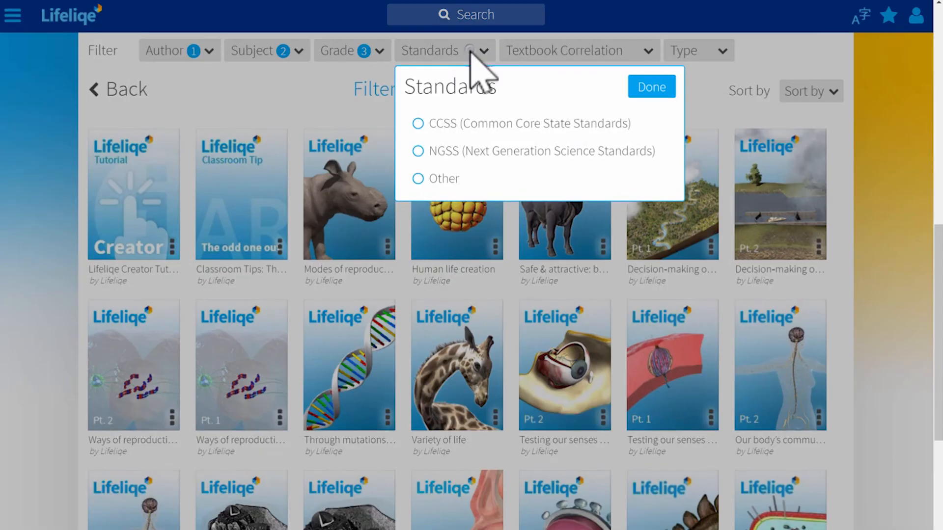
{"action": "left_click", "coordinate": [650, 86]}
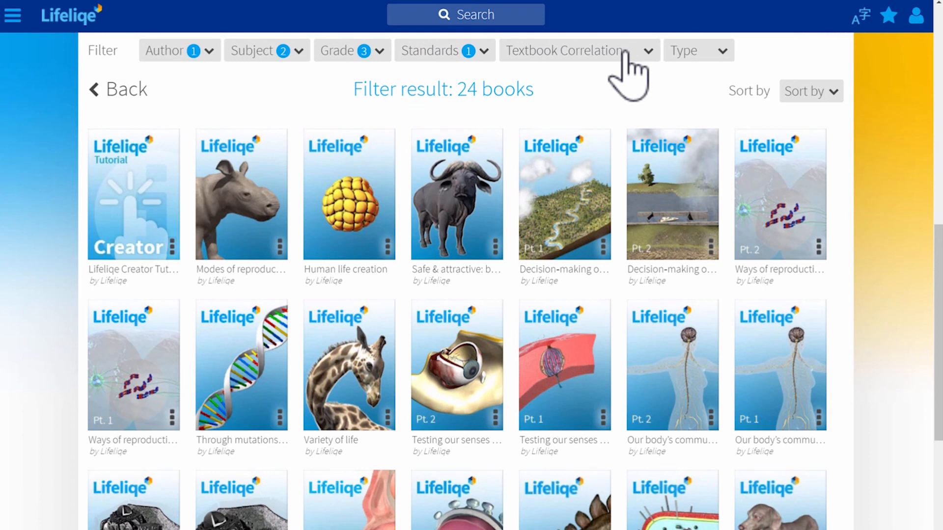
{"action": "mouse_move", "coordinate": [652, 68]}
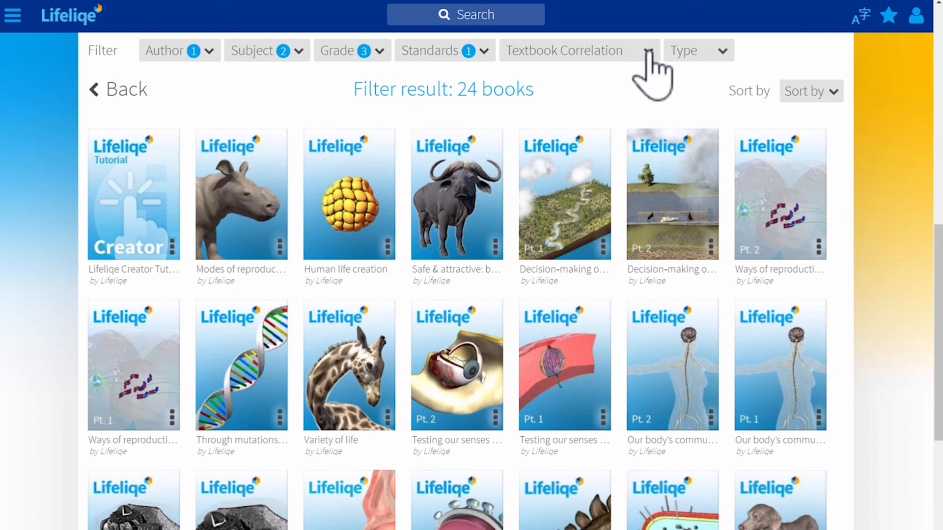